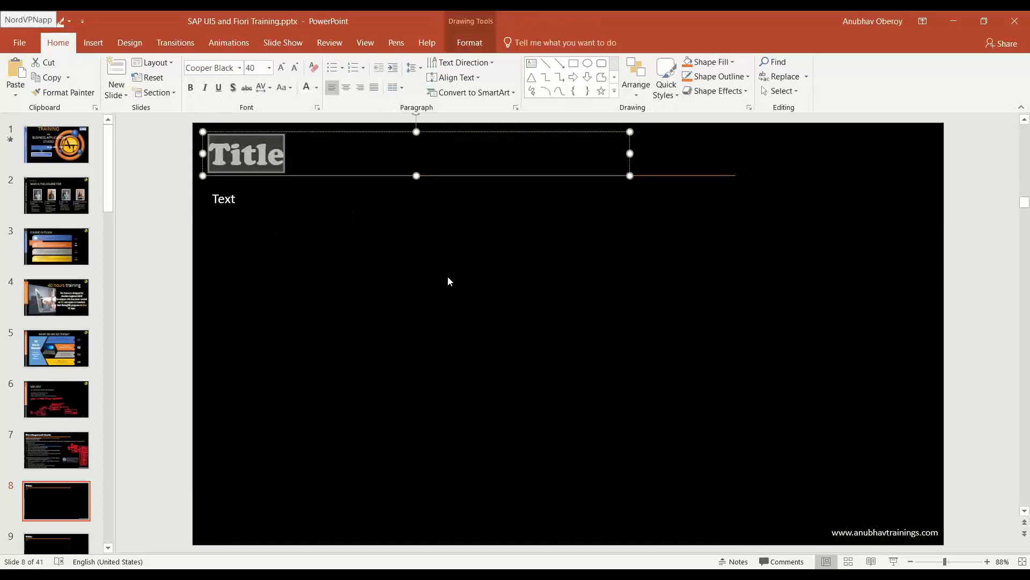
- Title the slide 'Compare'
type("Comp")
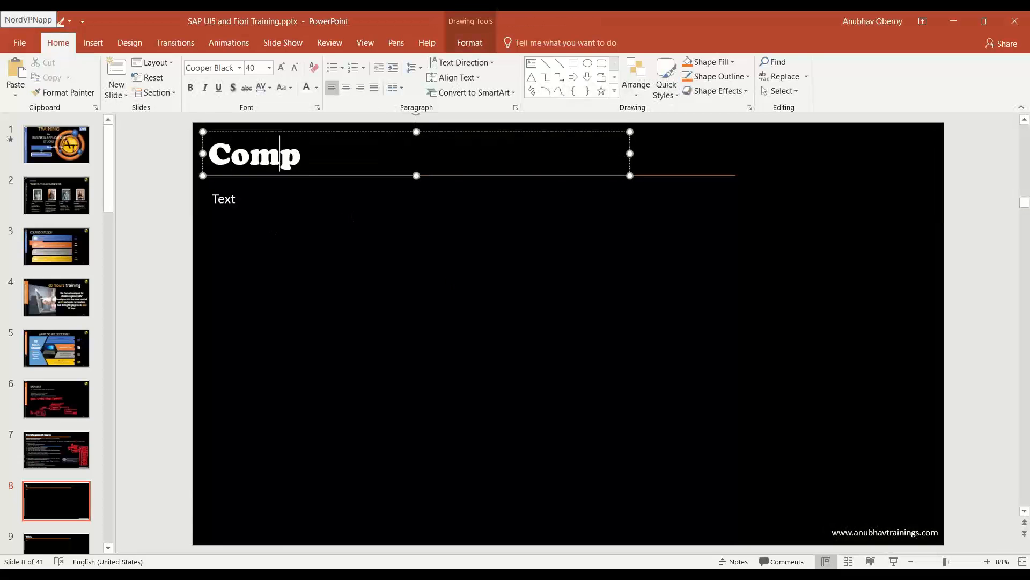
type("are")
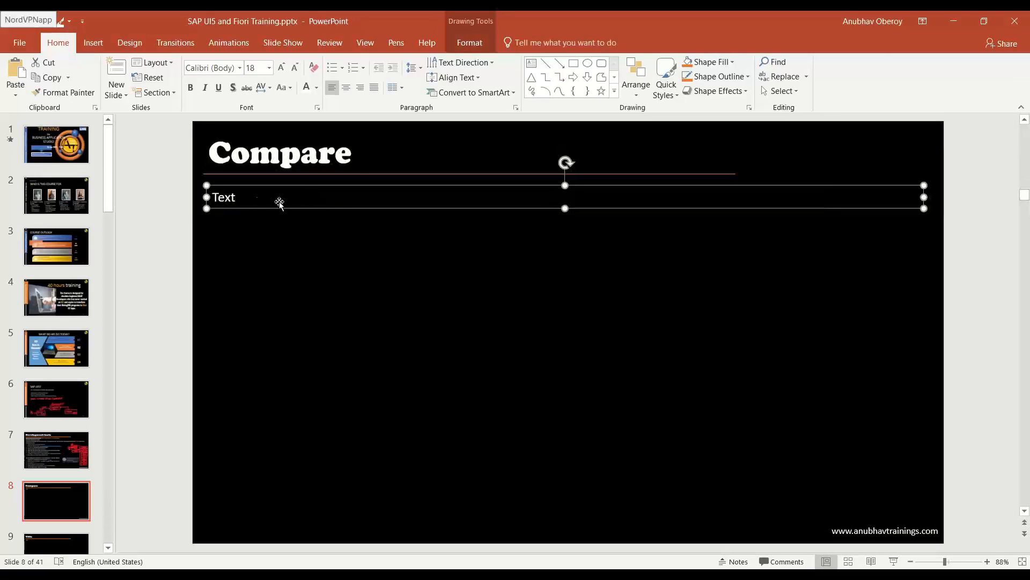
- Make the first text line a bold heading reading 'Business Application Studio' and 'VS Code'
type("Bus")
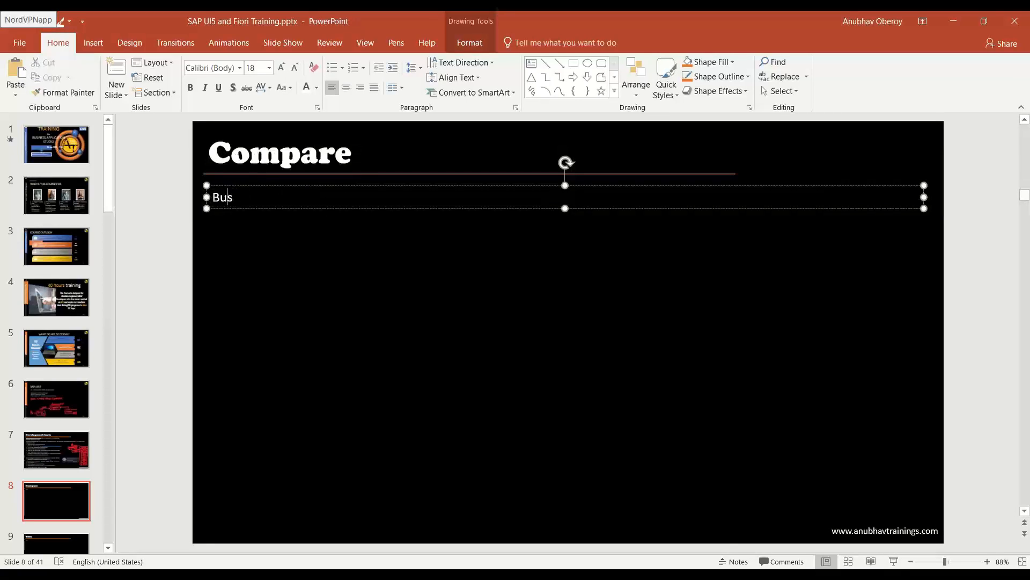
type("iness Application Studi")
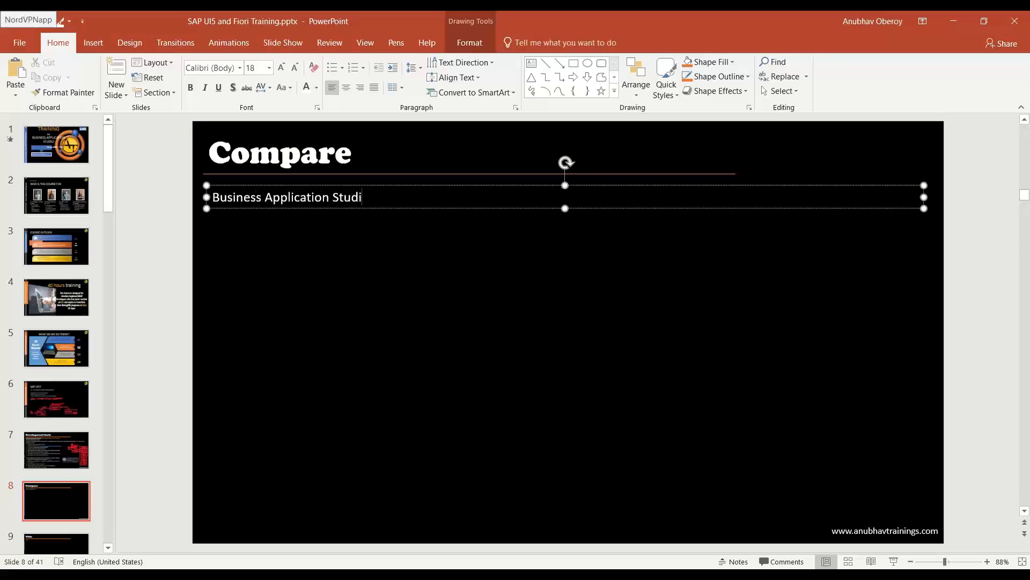
type("o")
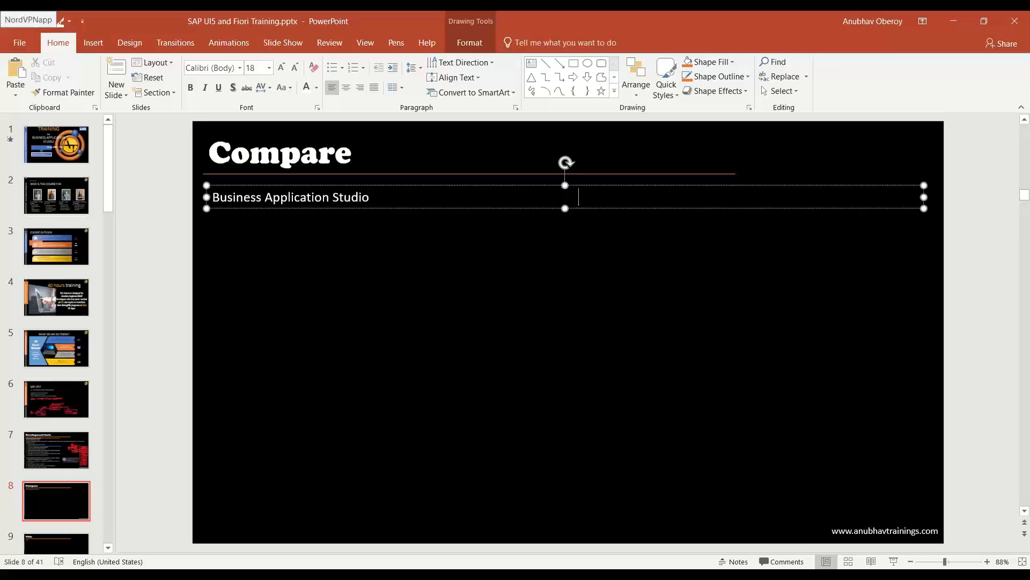
type("VA C")
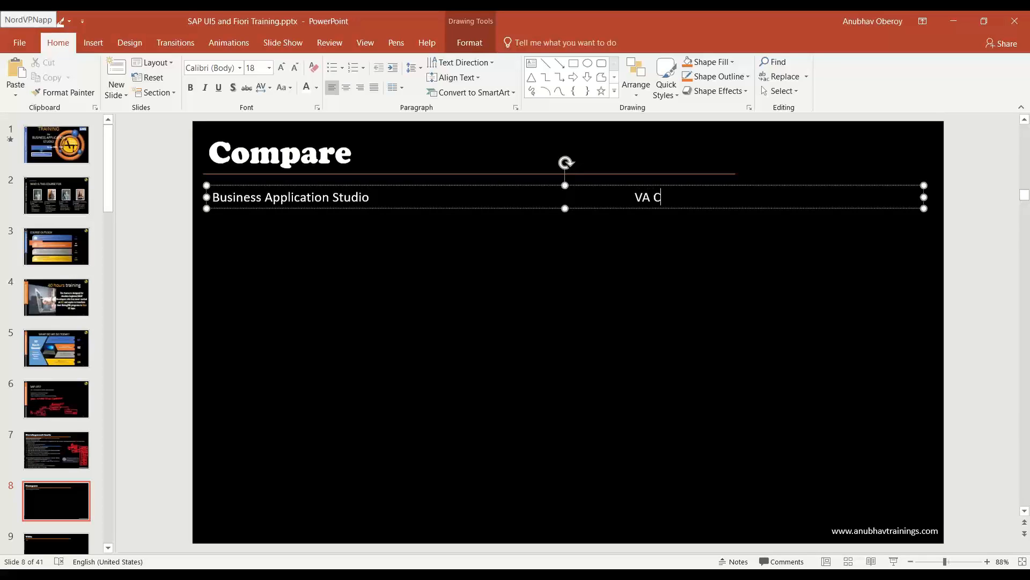
type("VS Code")
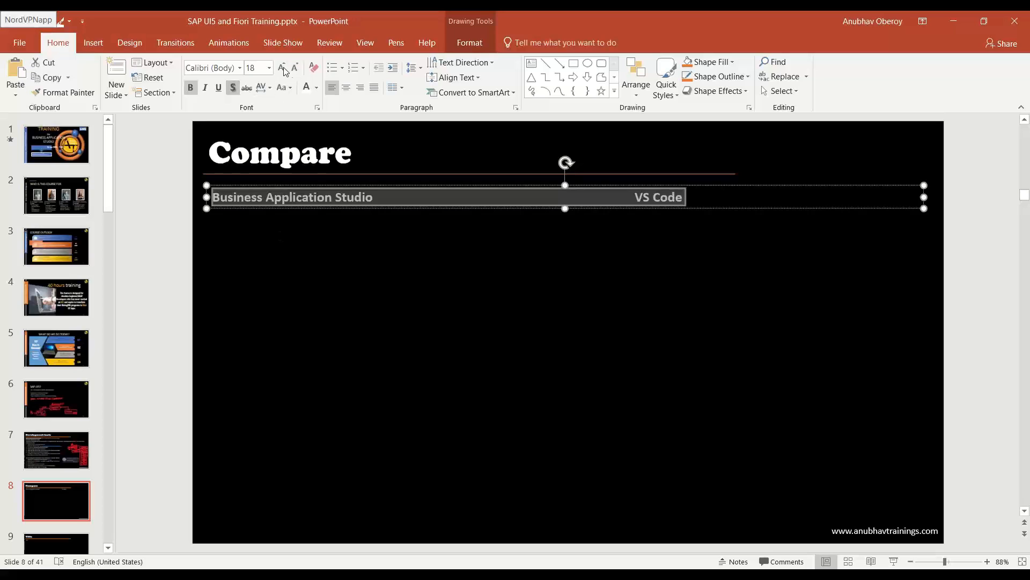
- Draw a vertical divider line down the middle of the slide to form two columns
left_click(282, 68)
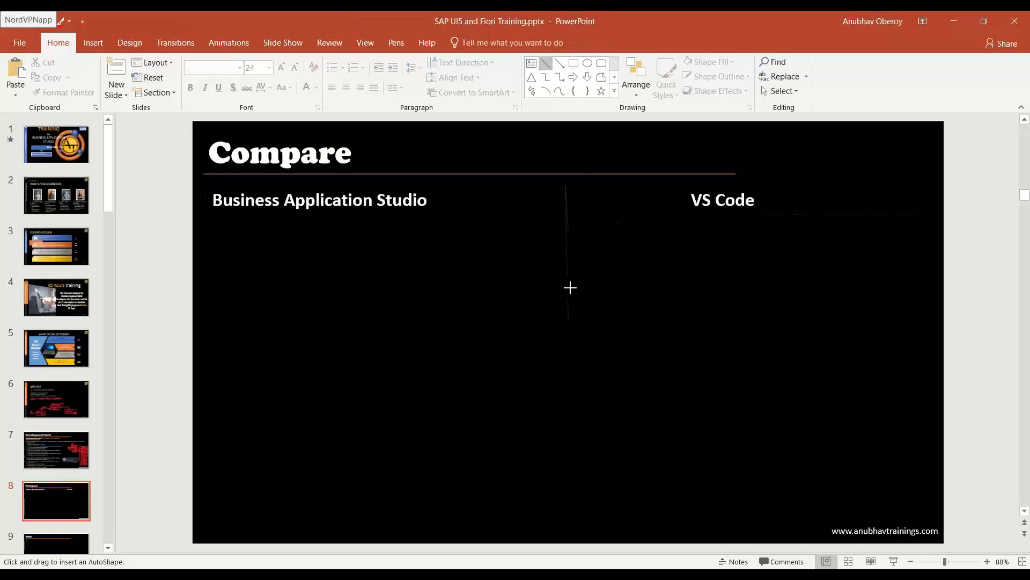
left_click_drag(569, 287, 569, 526)
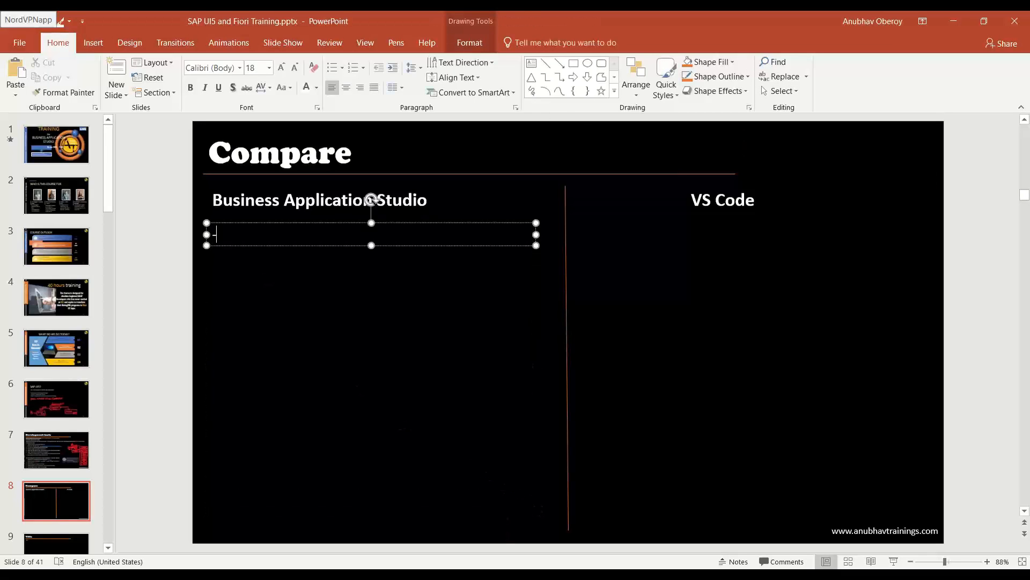
- Add the left bullet '- Tool provided by SAP Directly but a modified version of VS Code'
type("- Tool provided by S")
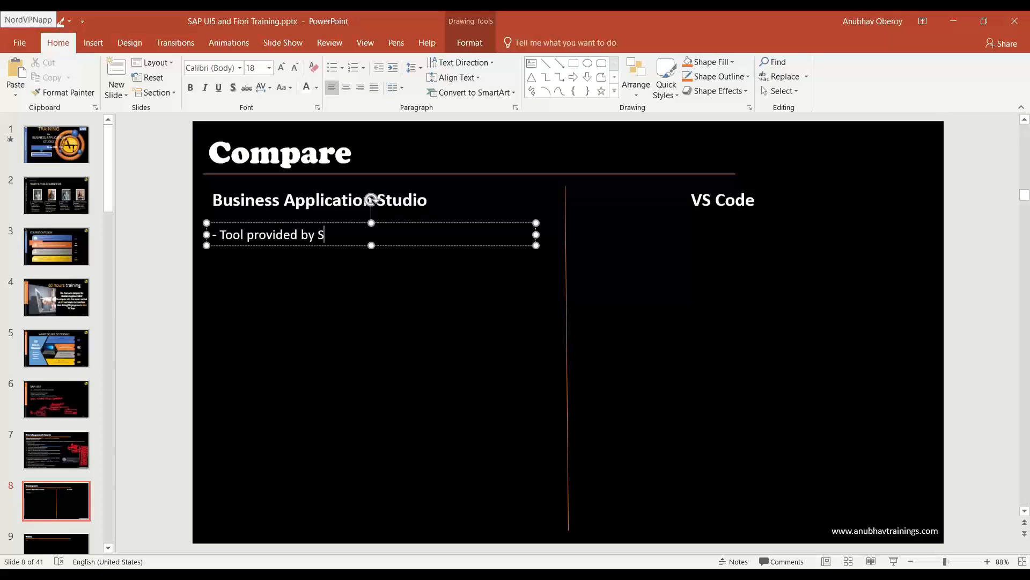
type("AP Directluy")
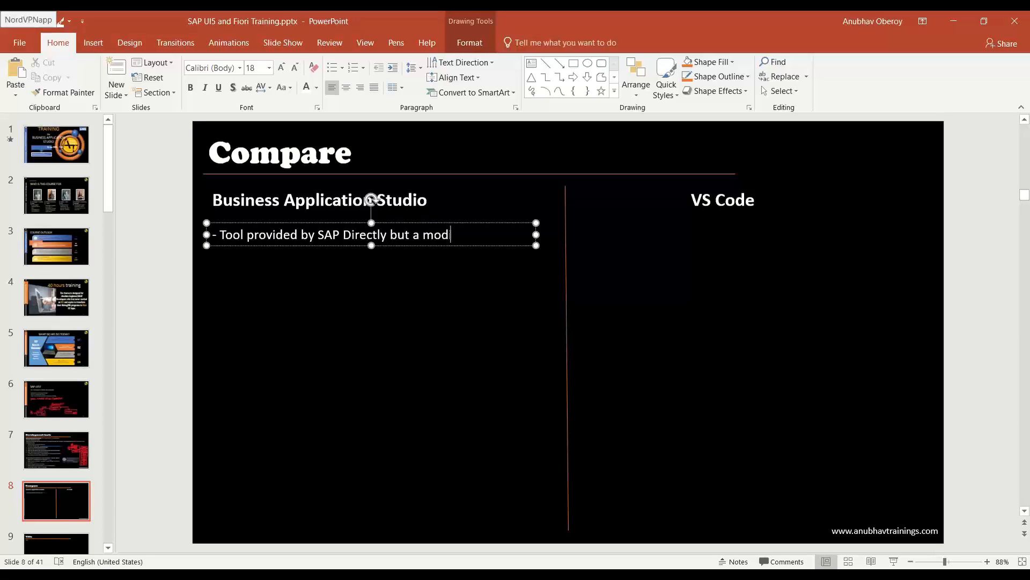
type("ified ver")
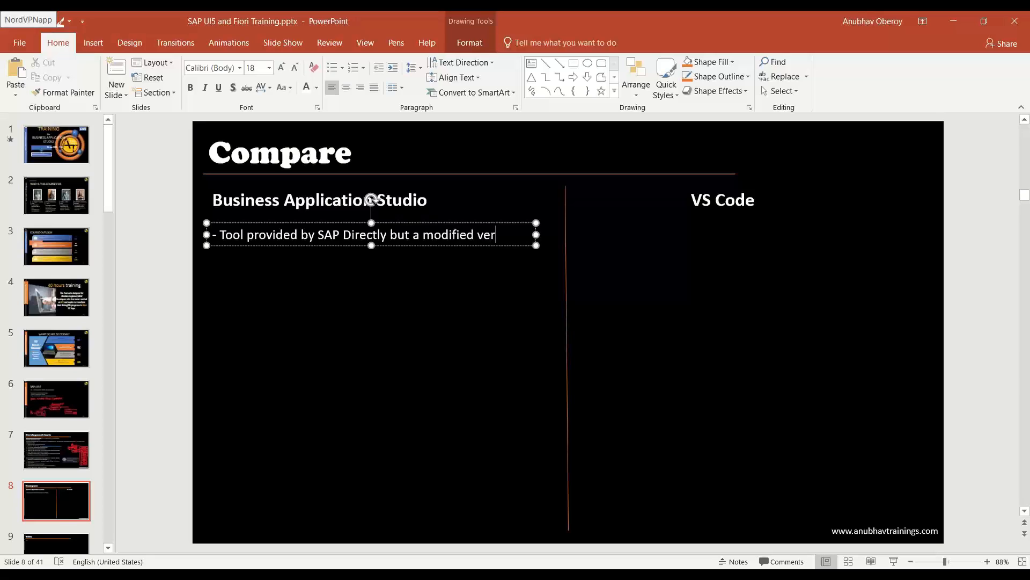
type("sion of VBS")
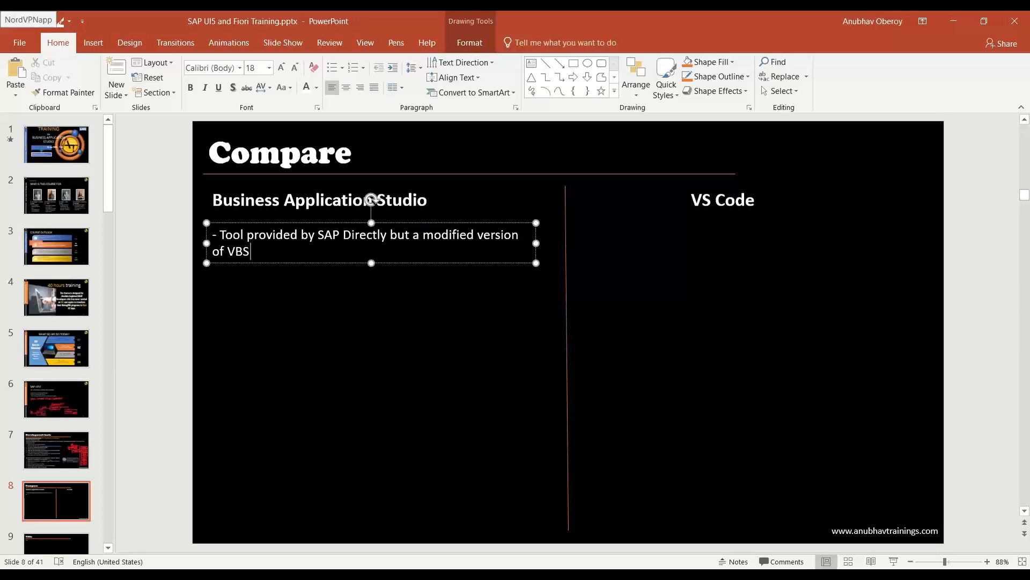
type("VS Code")
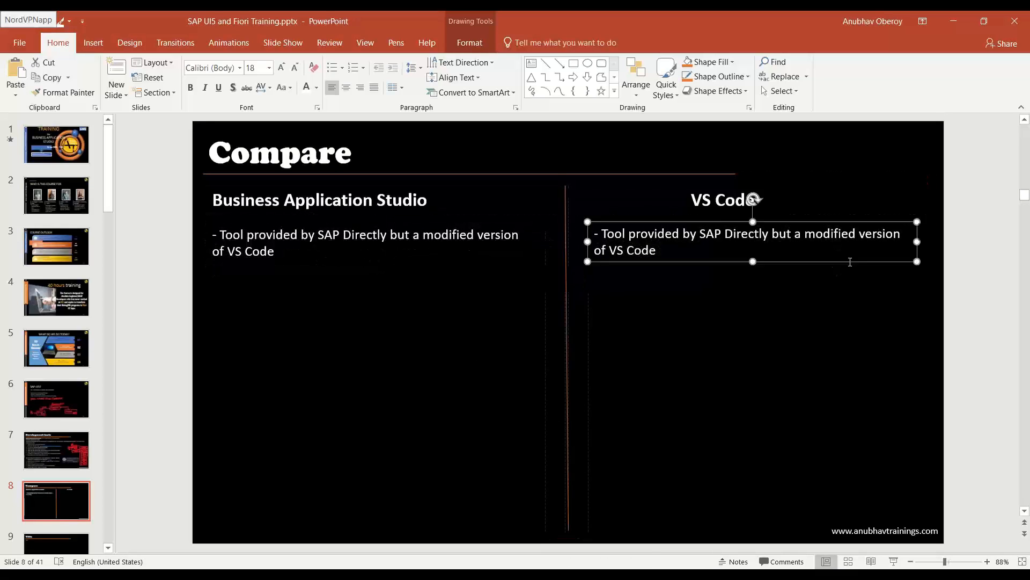
- Reword the right bullet's ending to 'Microsoft which is an open source'
left_click_drag(702, 233, 655, 250)
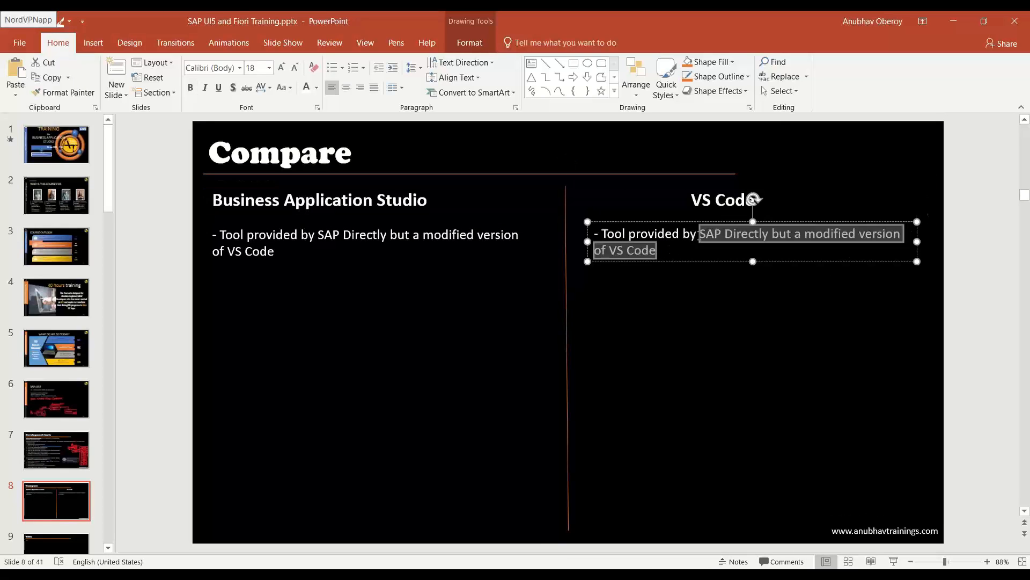
type("Microsof")
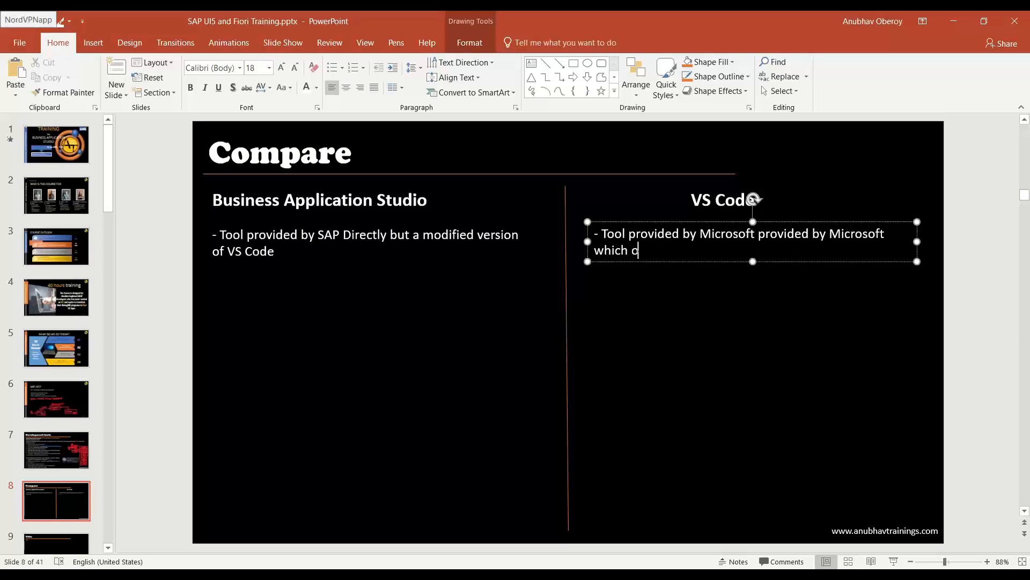
type("is an open")
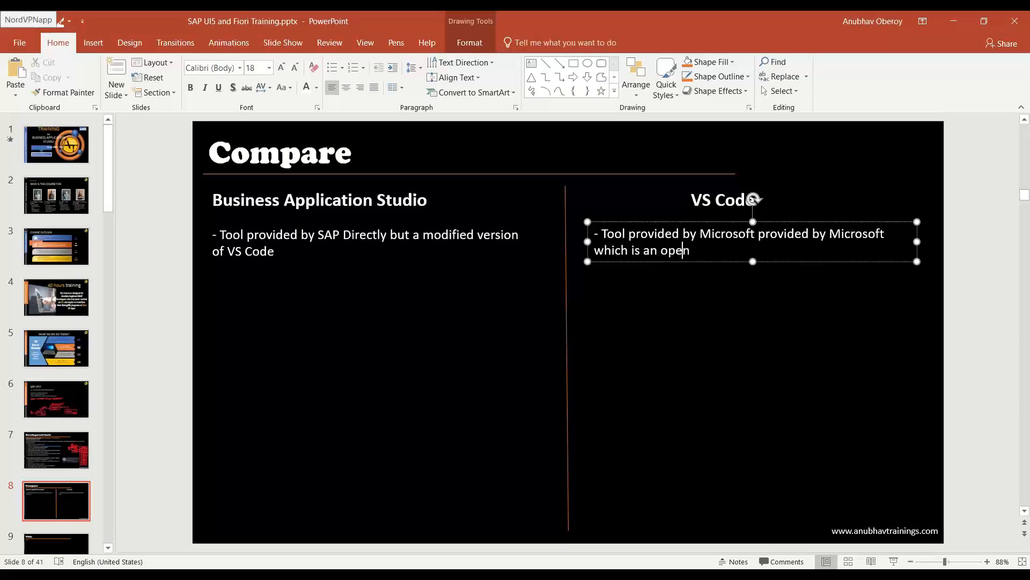
type("souce")
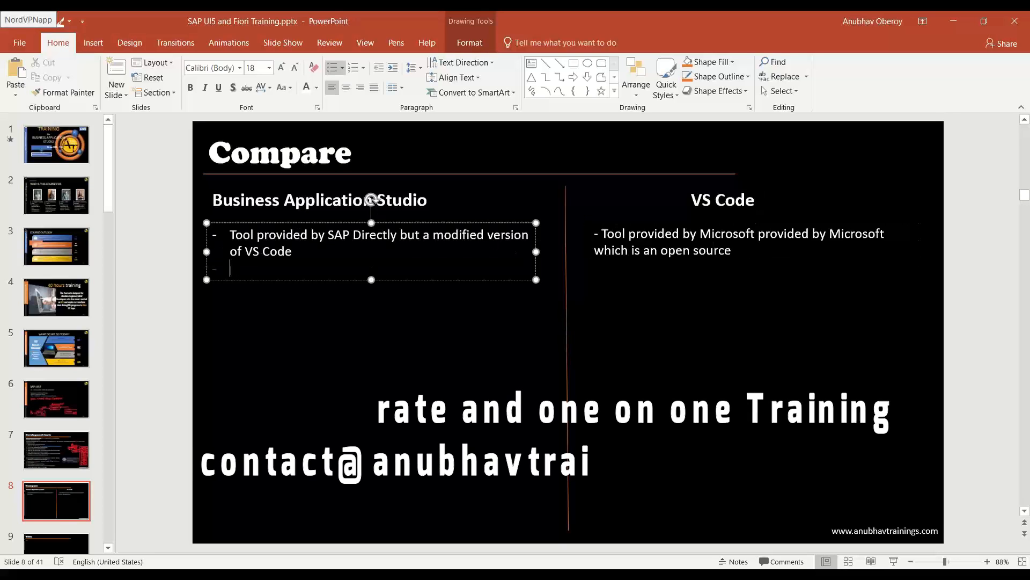
- Add the left bullet 'Multi-cloud development tool for SAP specific developments'
type("Multi")
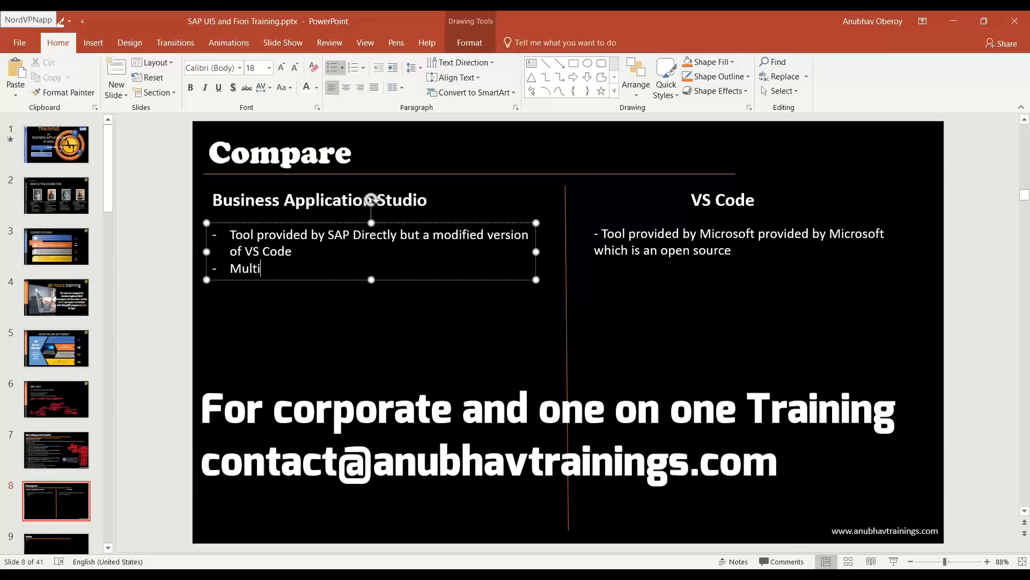
type("-cloud develo")
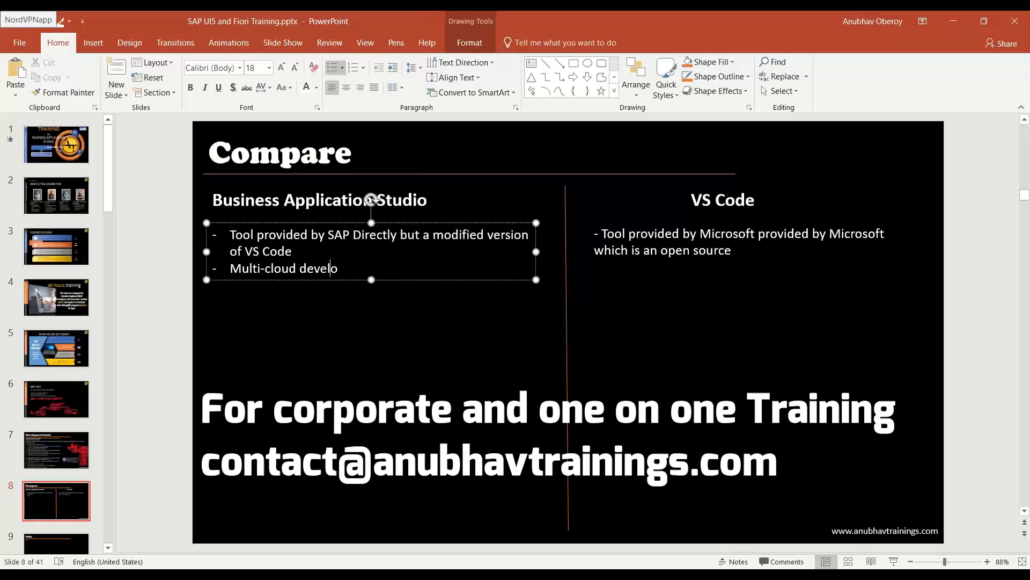
type("pment tool for S")
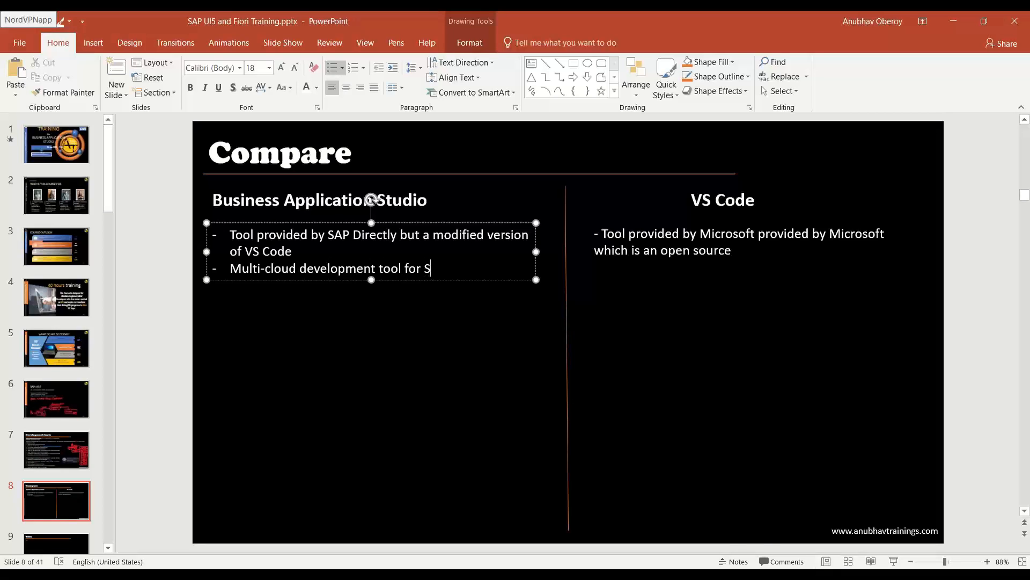
type("AP specific developments")
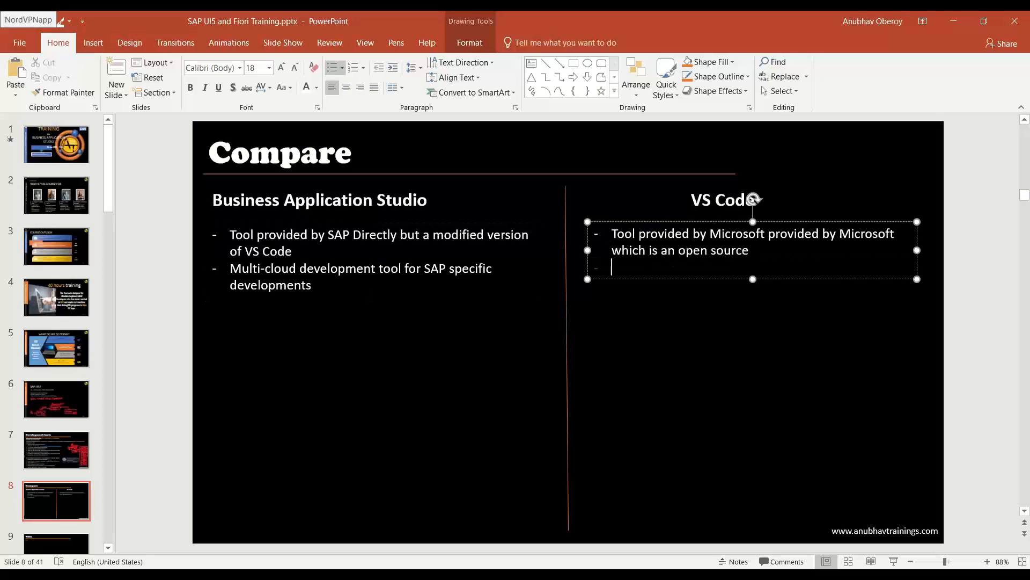
- Add the right bullet about different technological developments, but in local machine
type("We can use for differen")
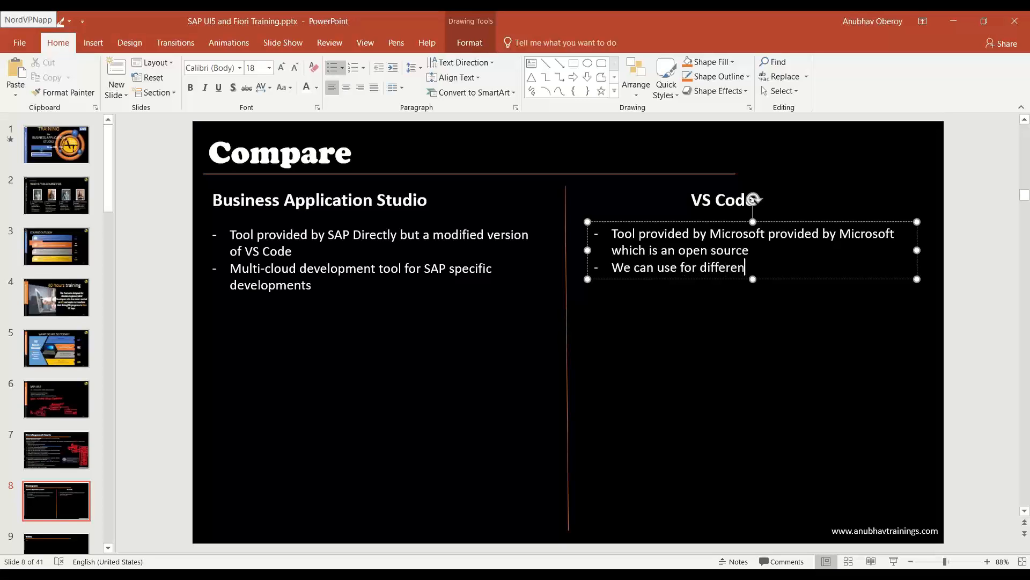
type("t technological develo")
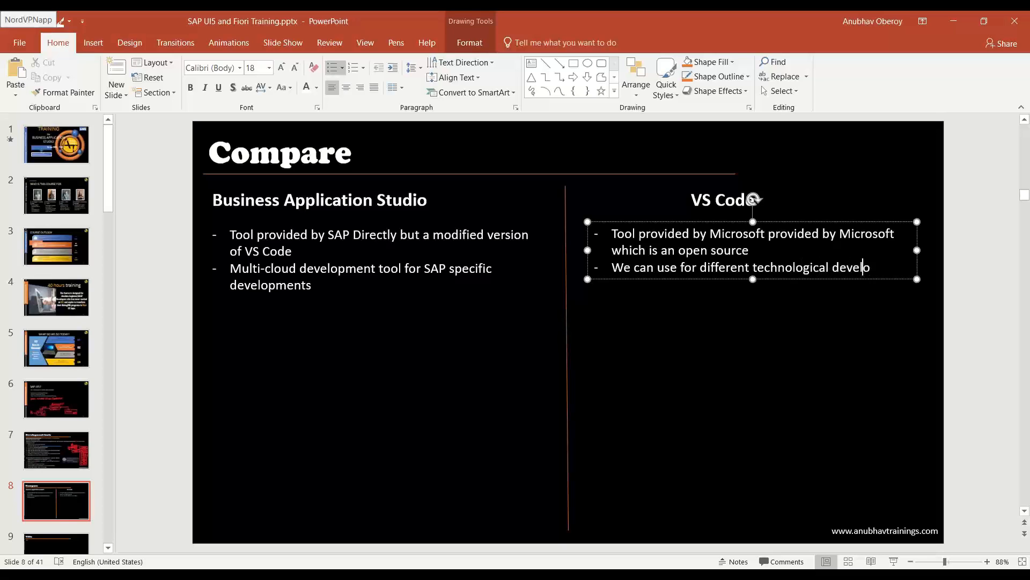
type("pments")
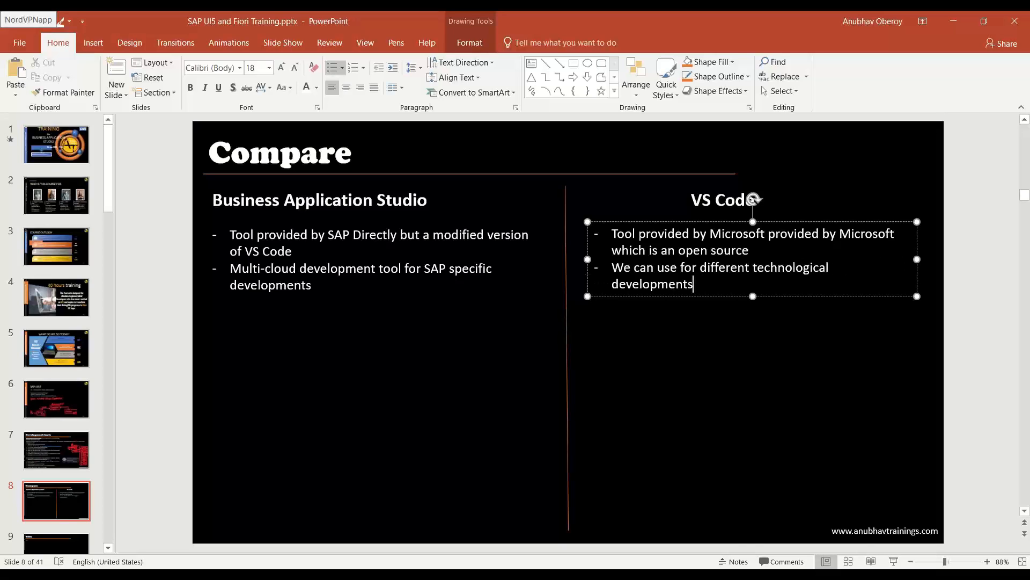
type(",")
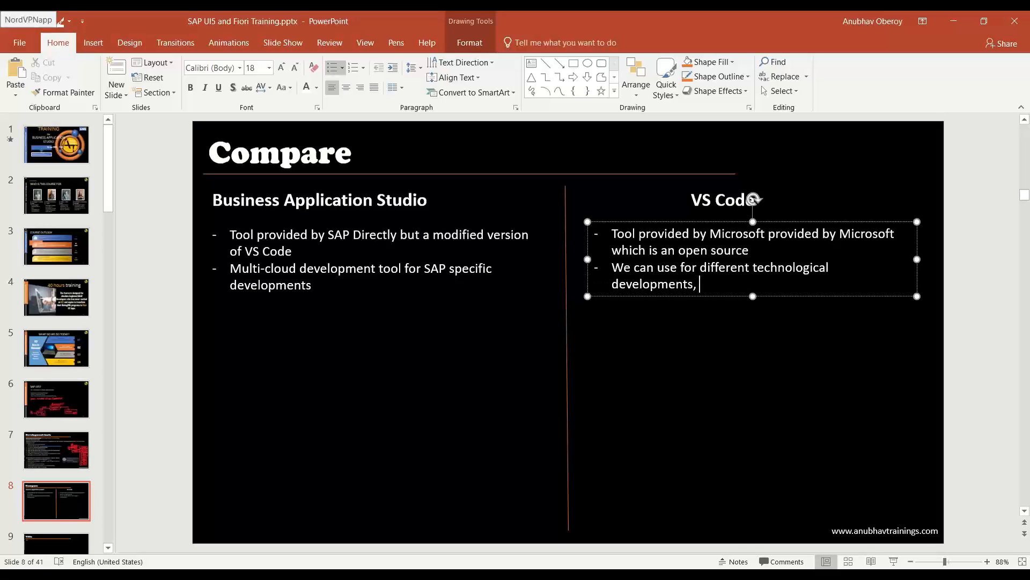
type("but in local machine")
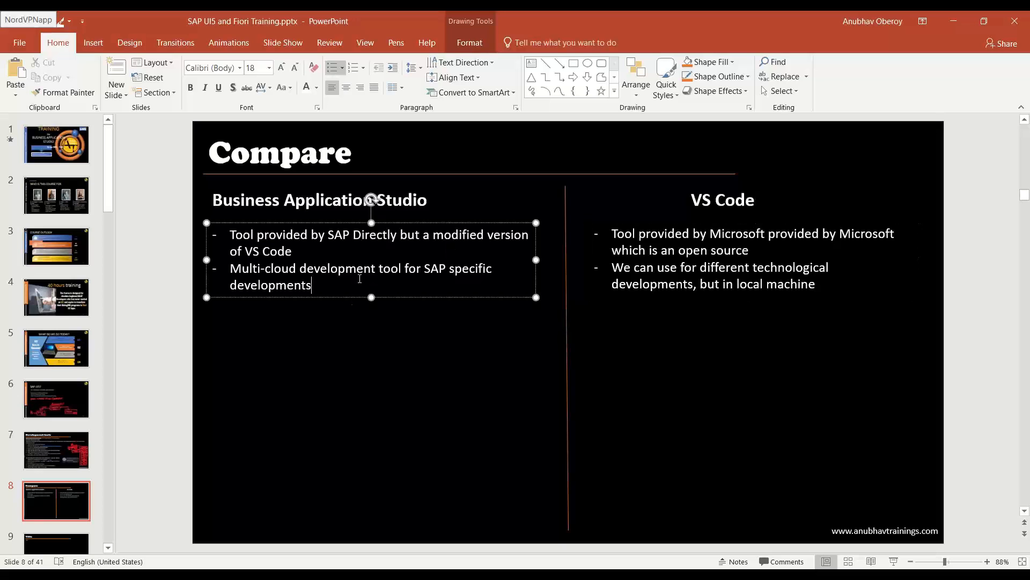
- Add the left bullet 'Runs in cloud, open browser and run'
type("Runs in")
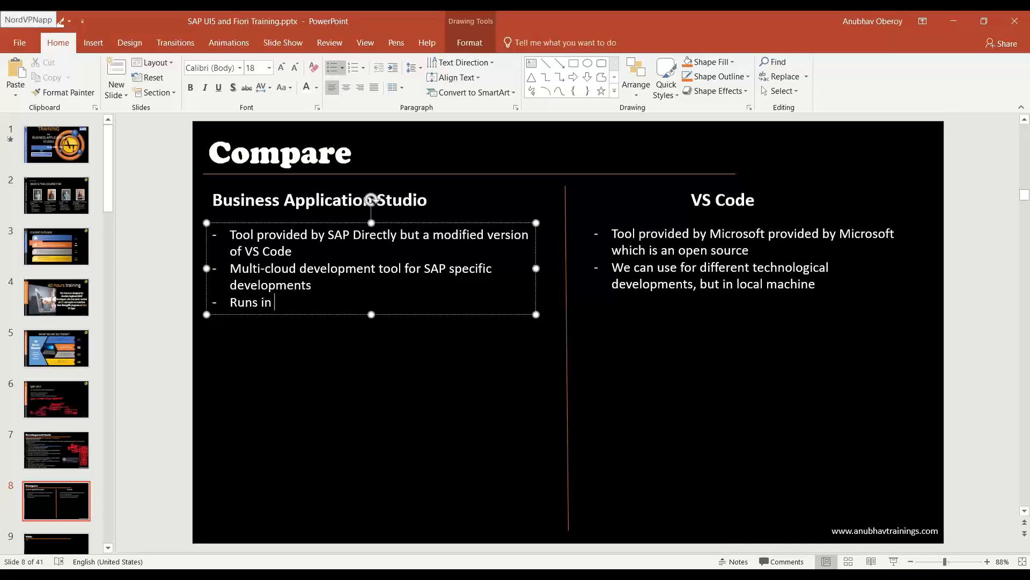
type("cloud")
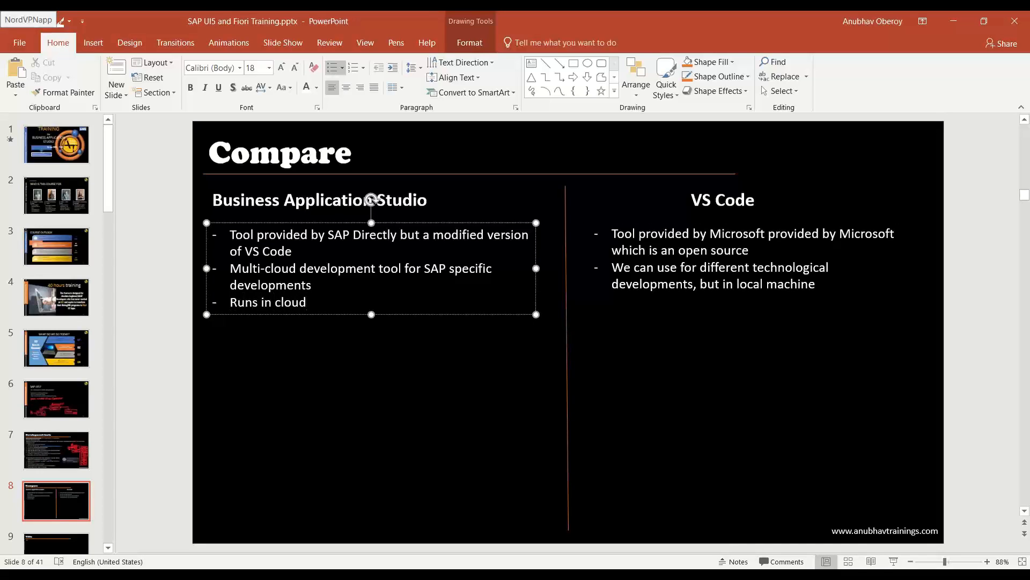
type(", open")
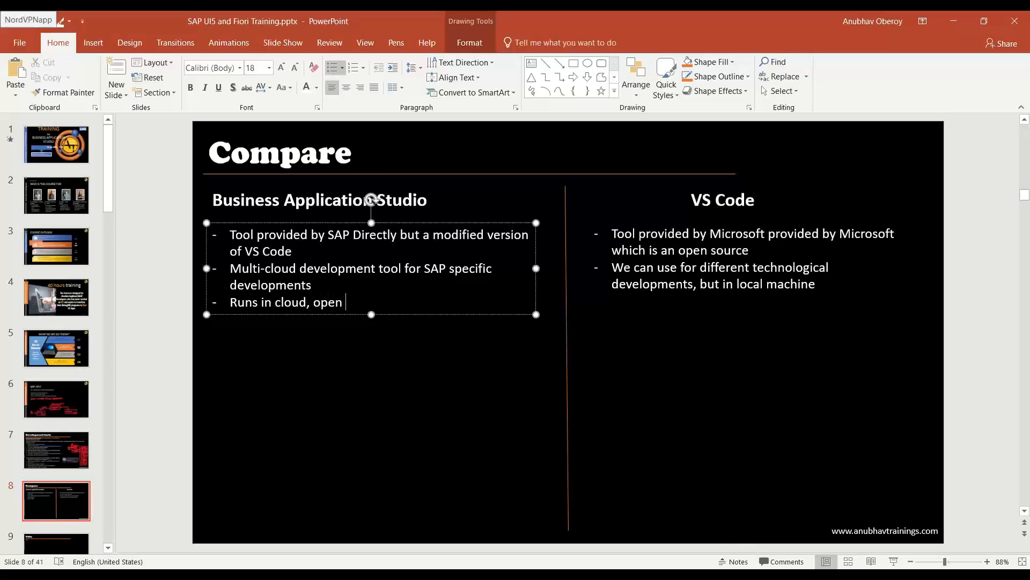
type("browser and run")
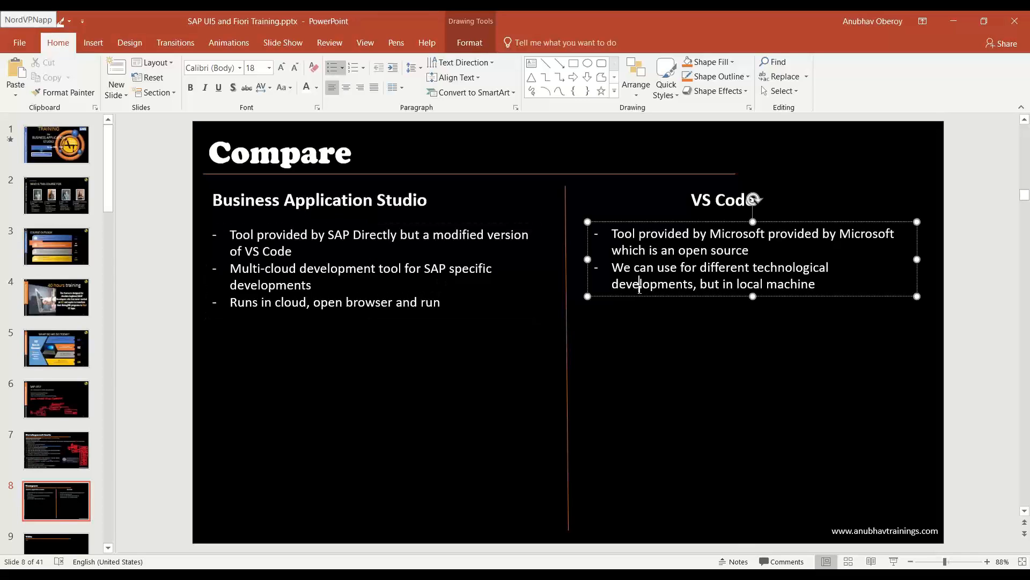
- Add 'Runs on local machine' under VS Code and begin the left 'Cannot run' bullet
type("Runs")
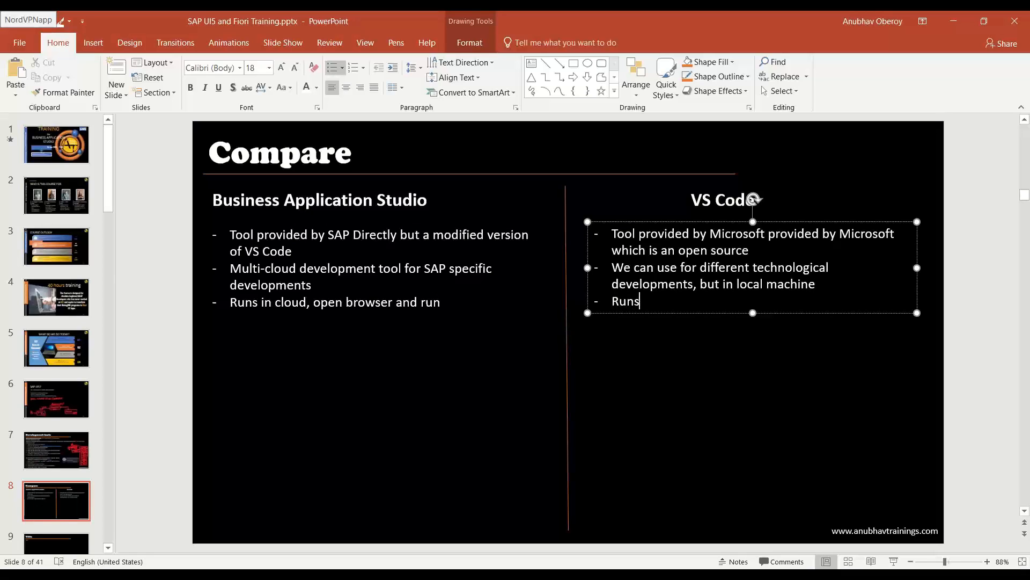
type("on local m")
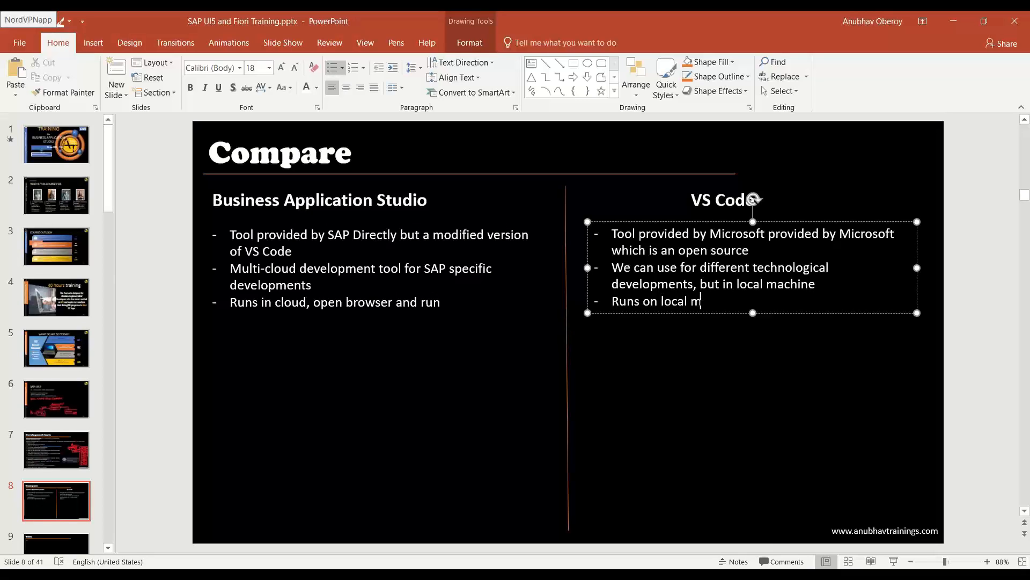
type("achine")
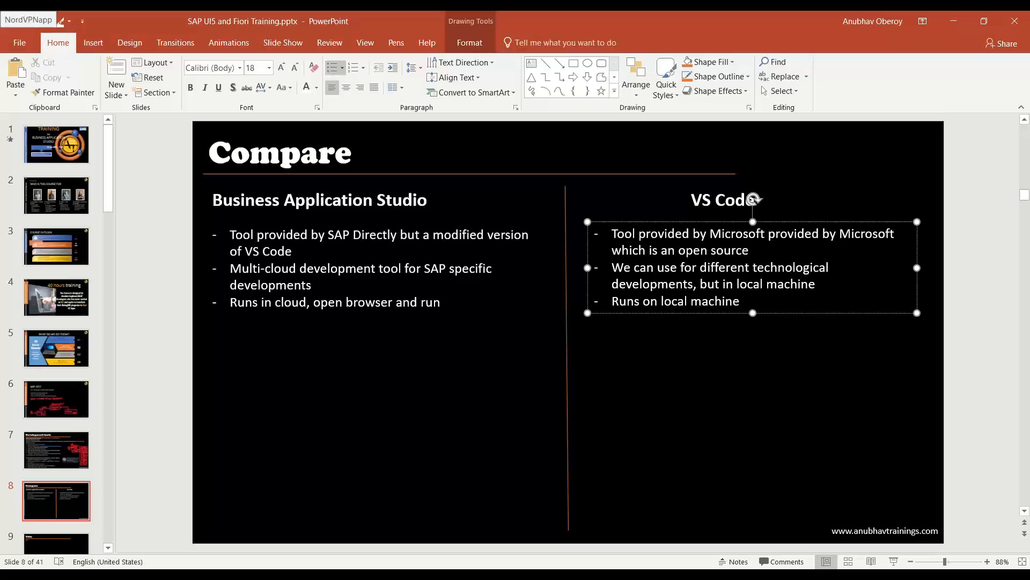
left_click(739, 301)
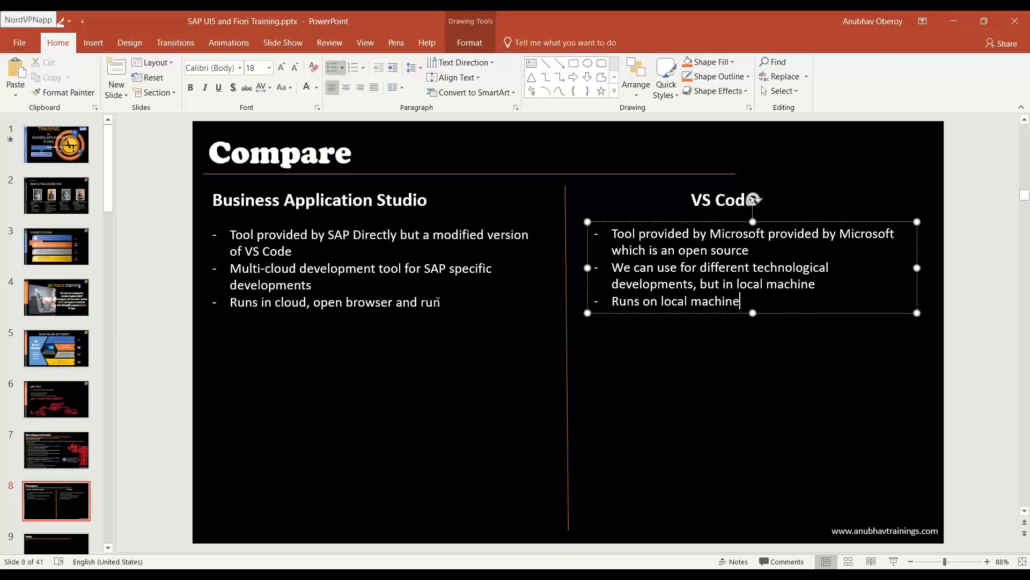
type("Cannot run w/o connecti")
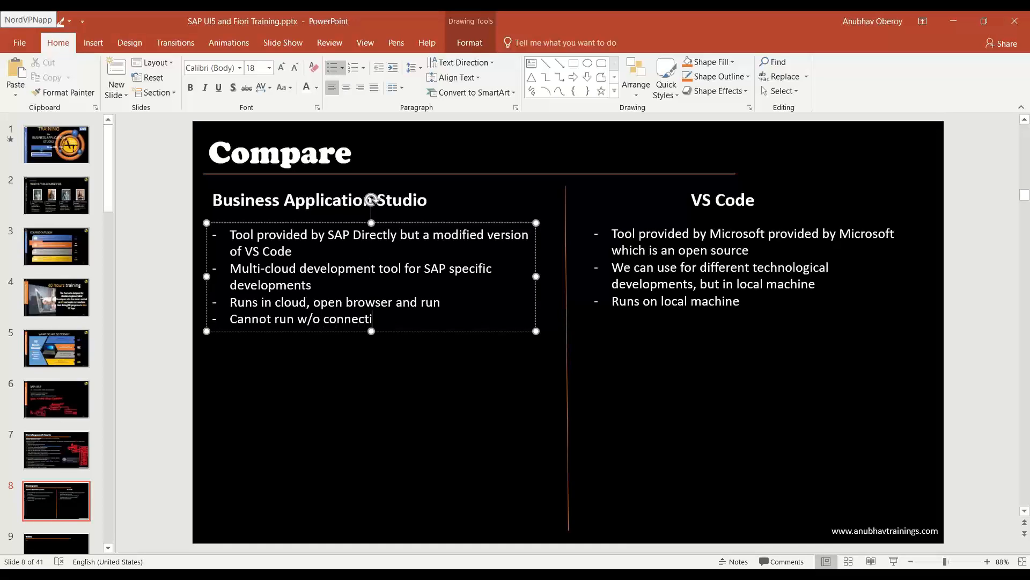
- Finish 'Cannot run w/o connectivity' on the left and add 'Does not need internet connectivity' under VS Code
type("vity")
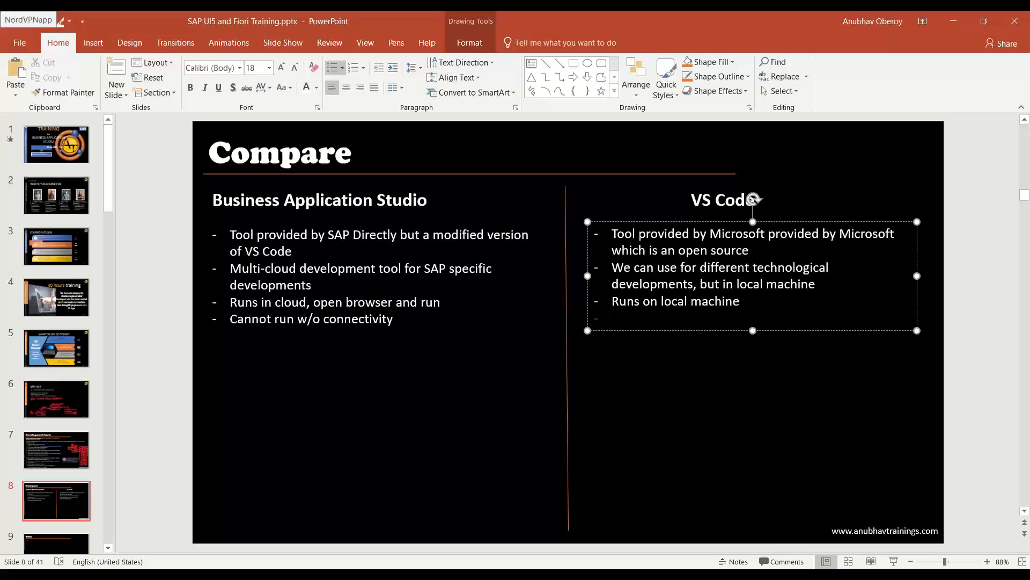
left_click(611, 318)
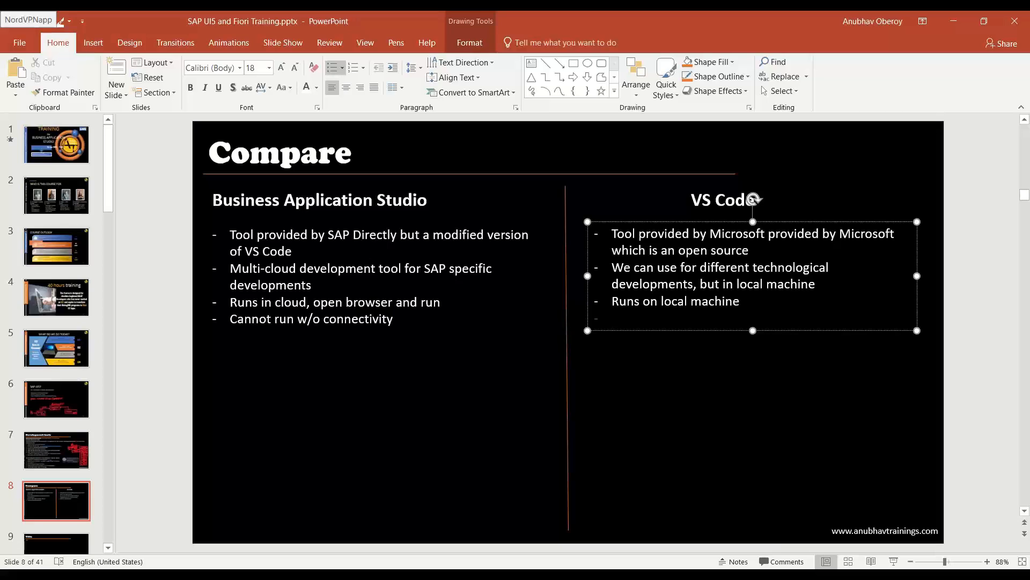
type("Does not need internet connectivi")
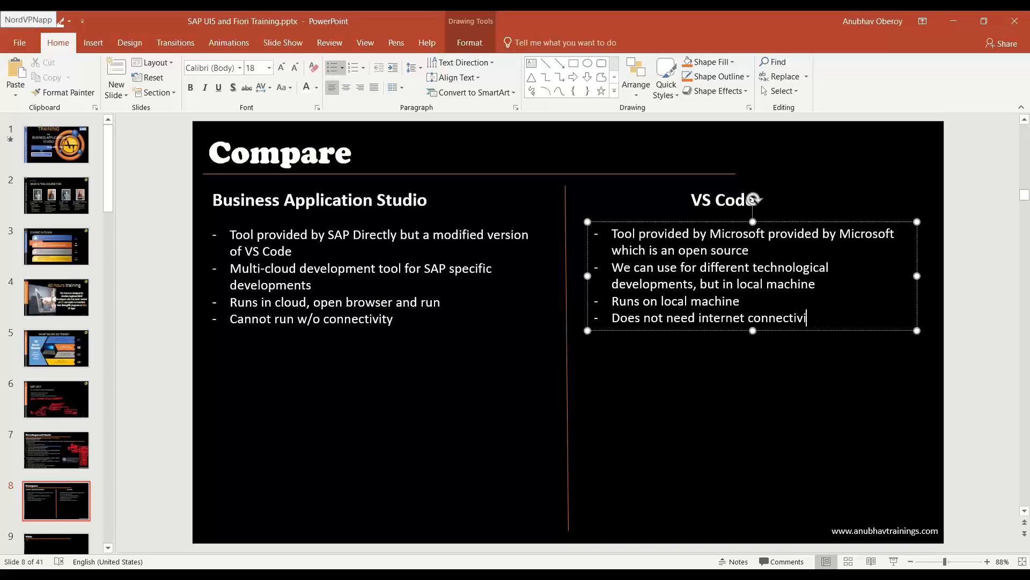
type("ty")
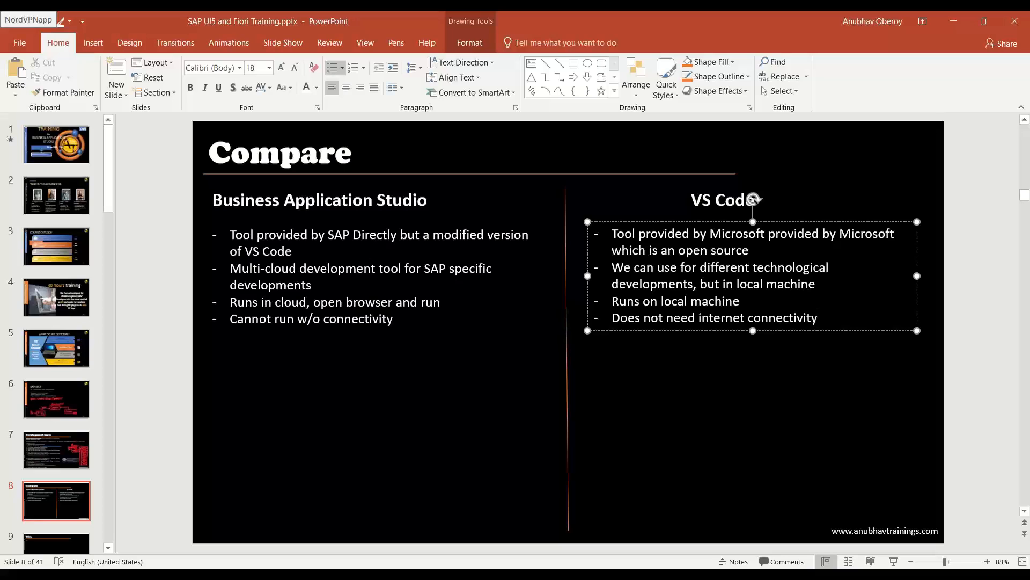
left_click(818, 318)
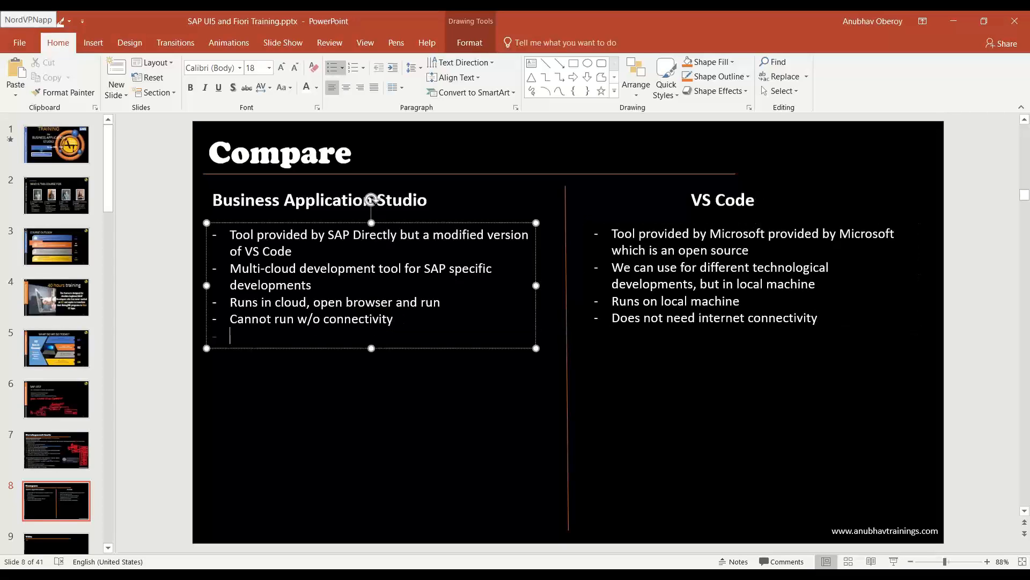
- Add the left bullet 'Productive version is costly'
type("Productiv")
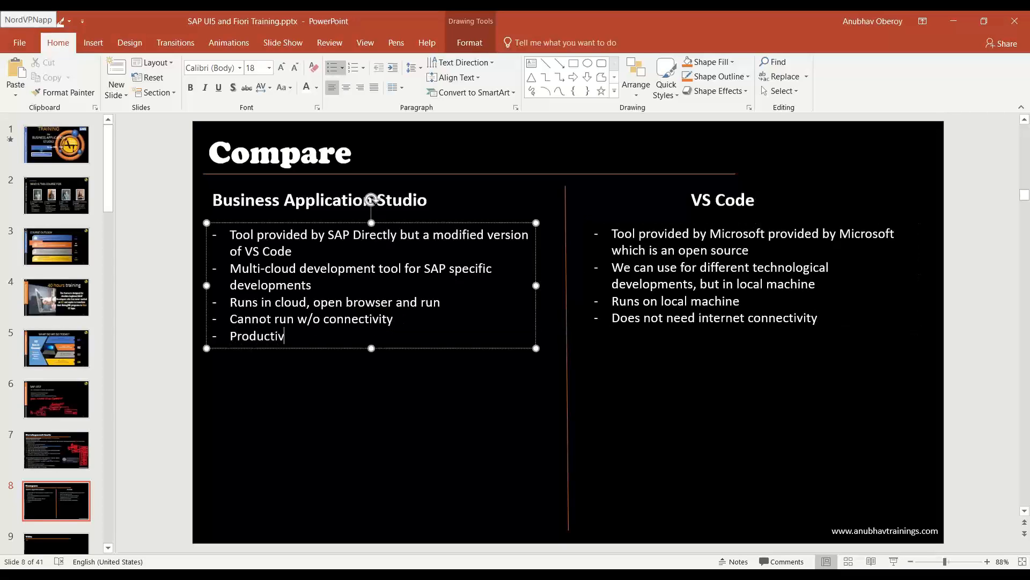
type("e")
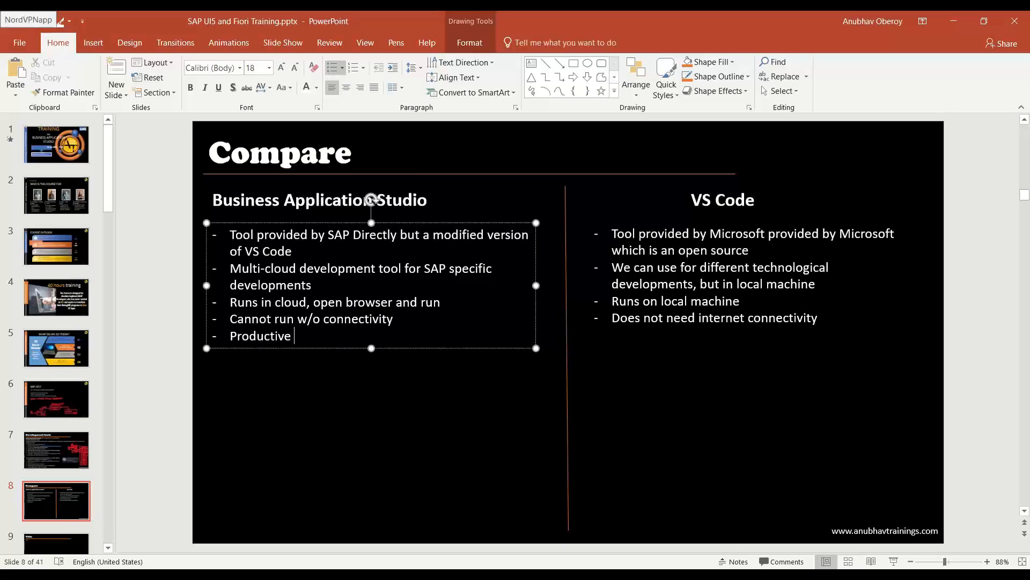
type("version")
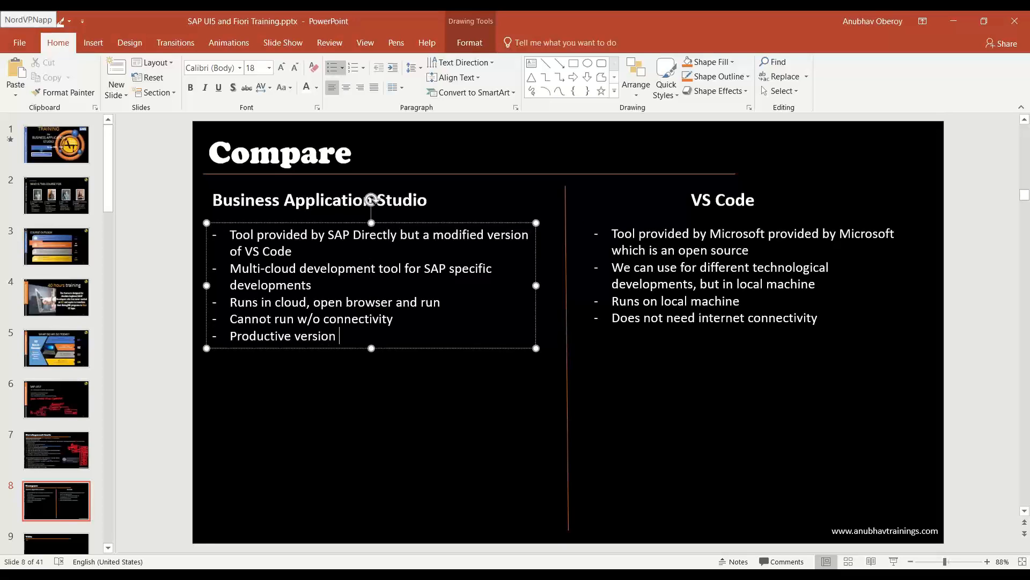
type("is costl")
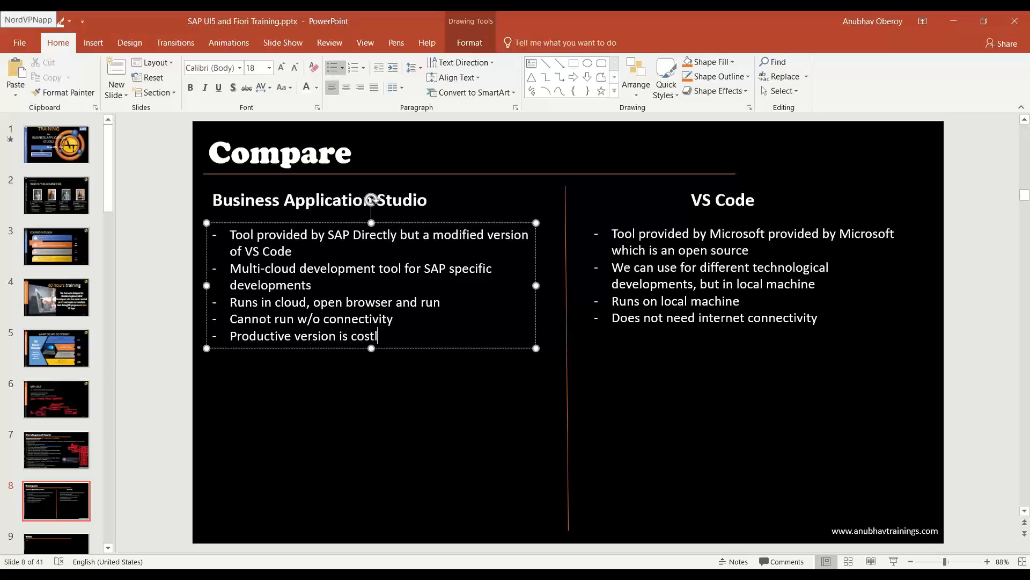
type("y")
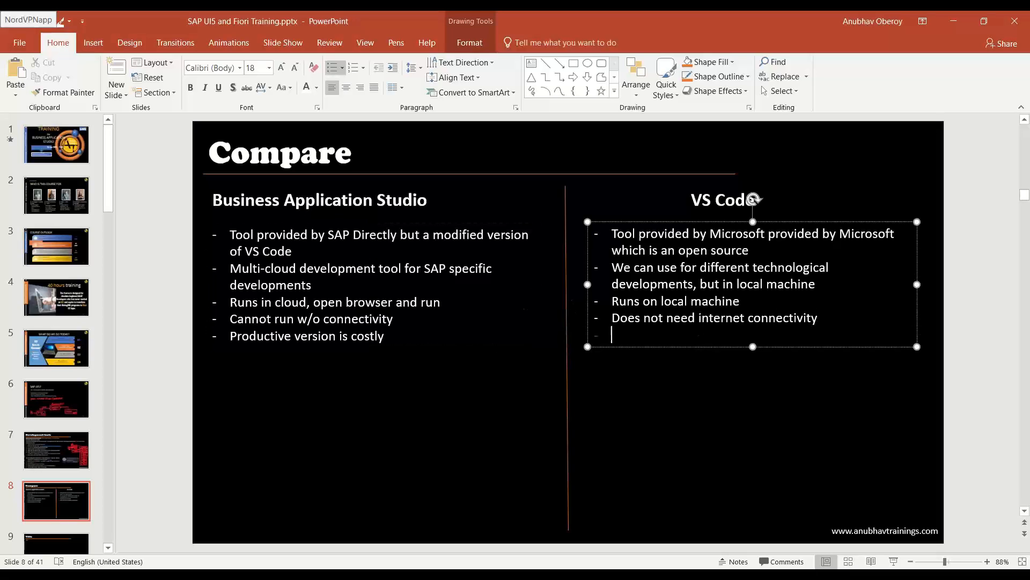
- Add 'Free' under VS Code and begin the left 'Initial setup' bullet
type("Free")
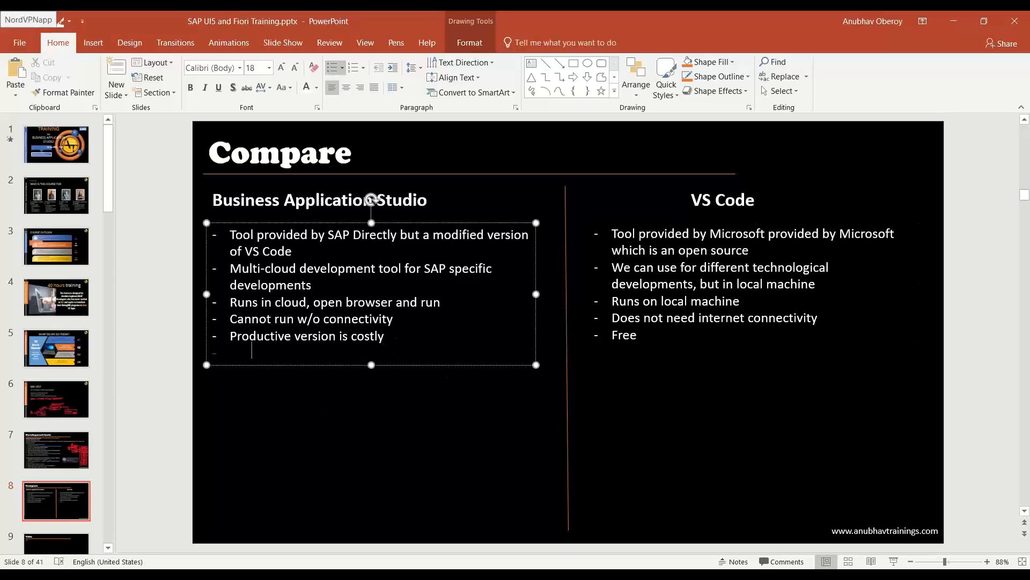
type("Initial setup was very easy")
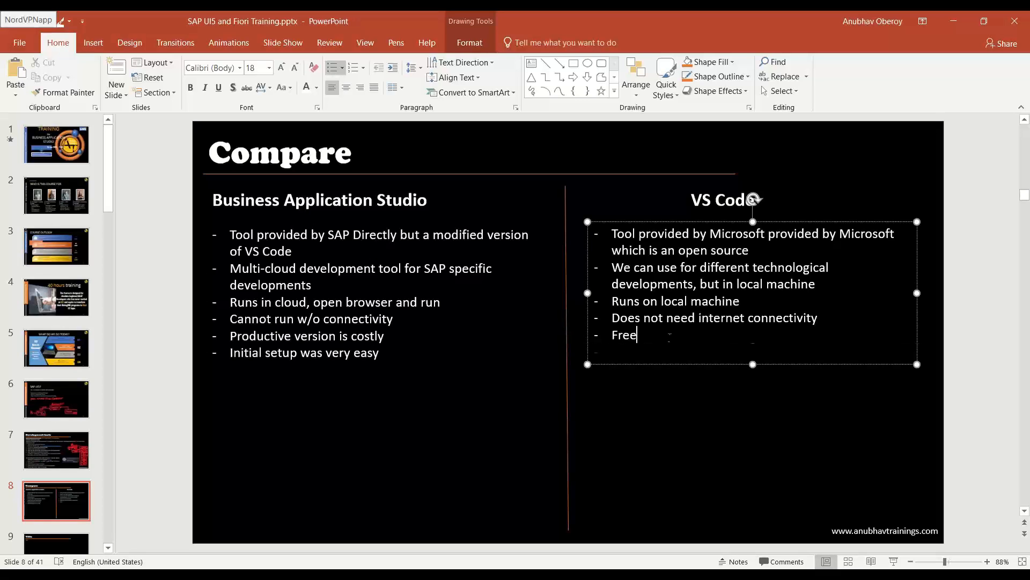
- Add 'Initial setup was little difficult for beginner' under VS Code
type("Initial")
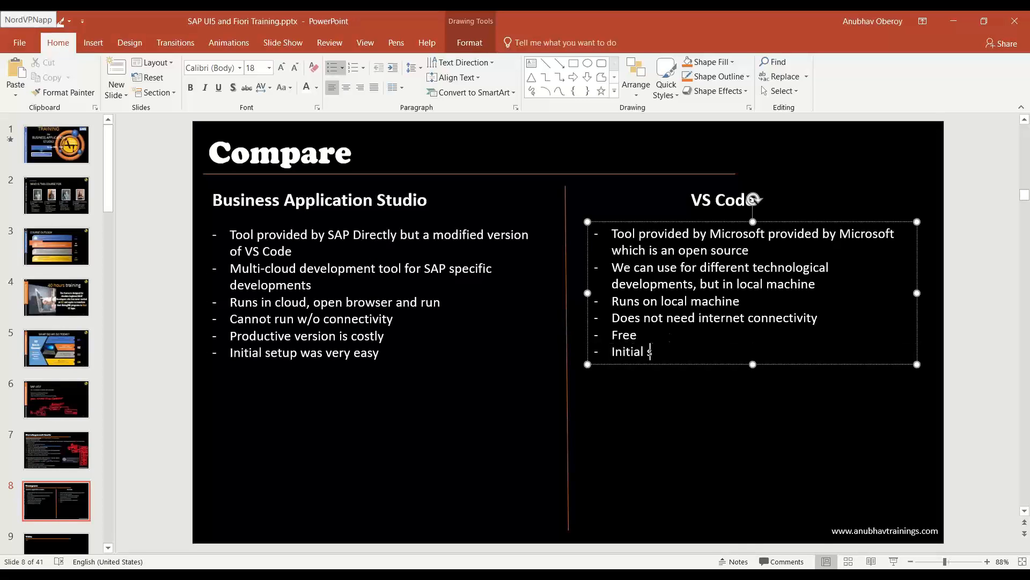
type("setup")
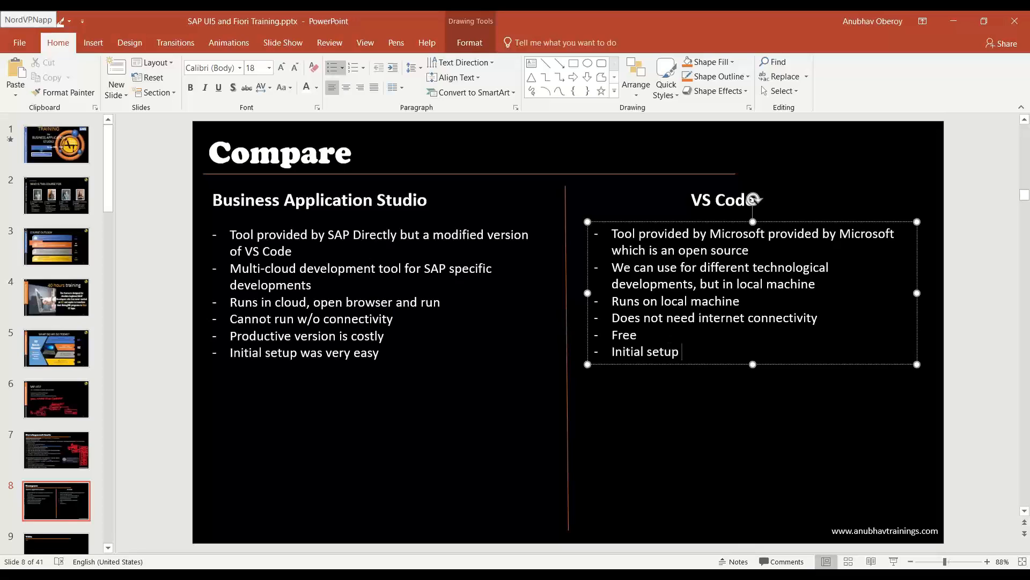
type("was little difficult for be")
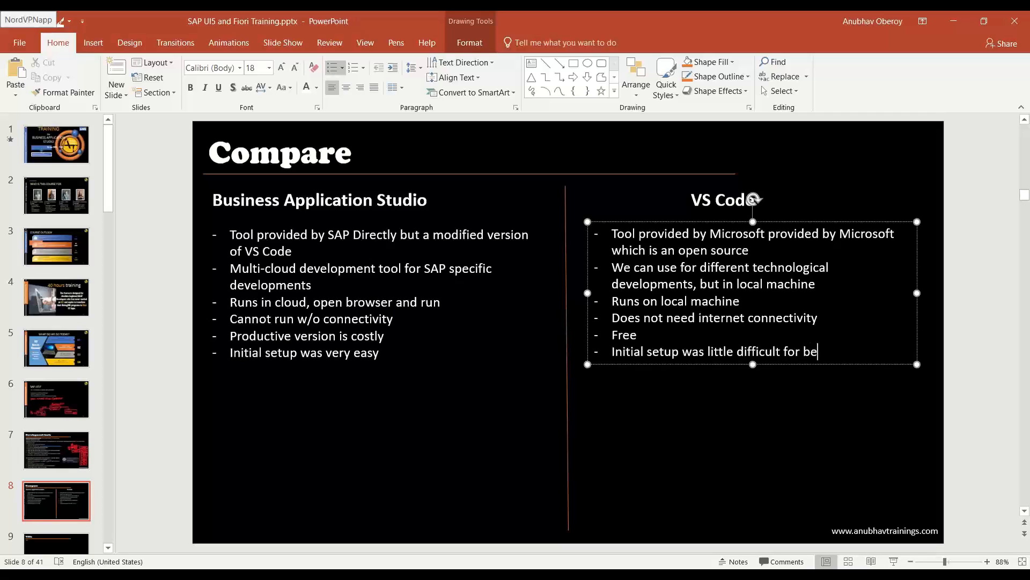
type("ginner")
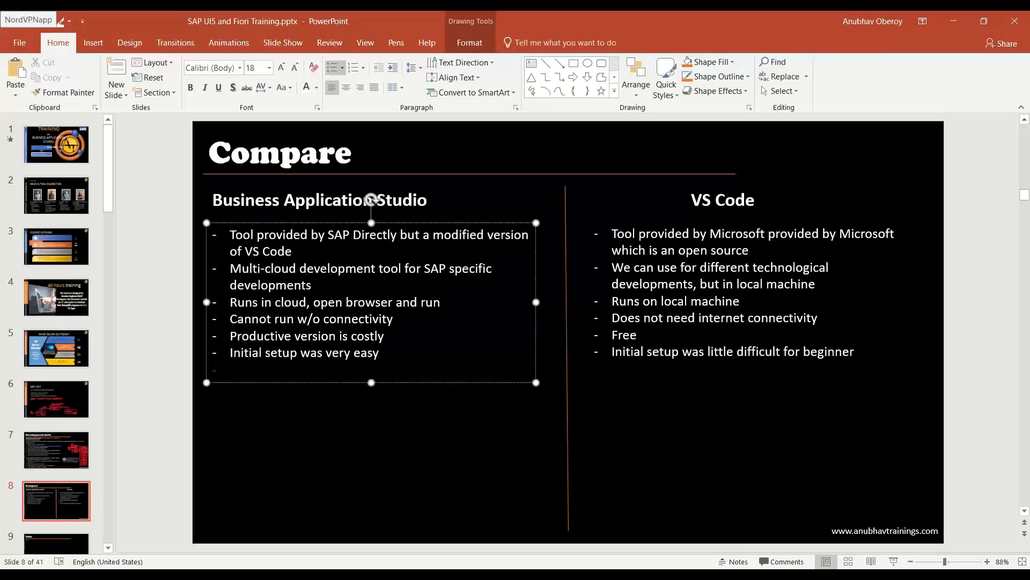
- Add the left bullet 'If the SAP BTP is down, we cant use BAS'
type("If the SAP BT")
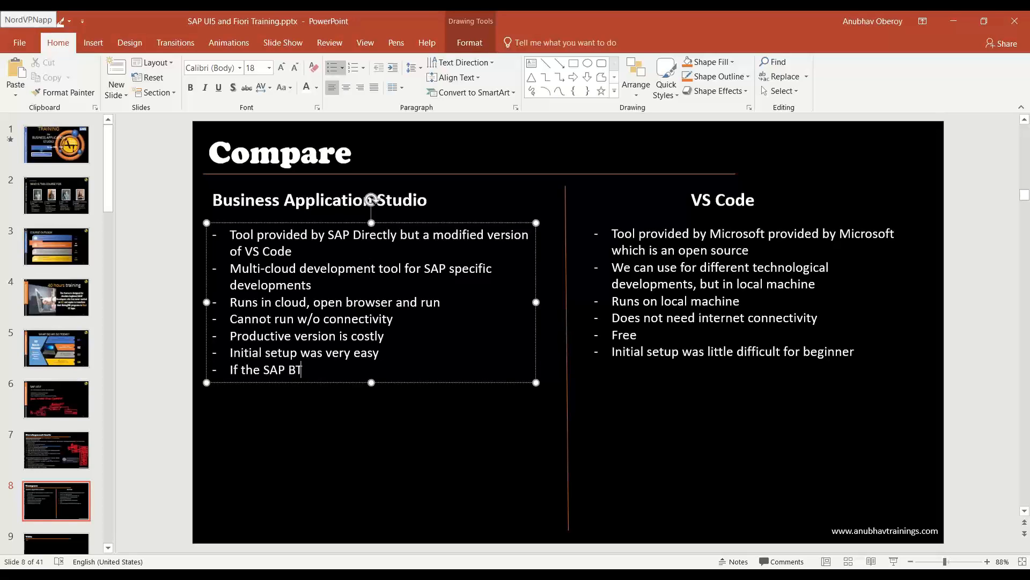
type("P is down, we cant use BAS")
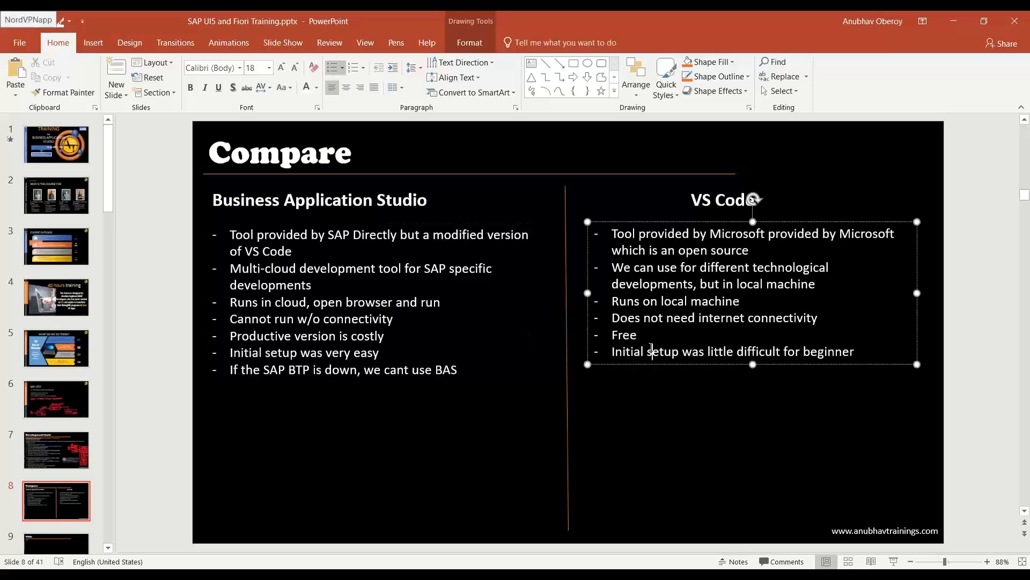
- Add 'We can use anytime' under VS Code
type("W")
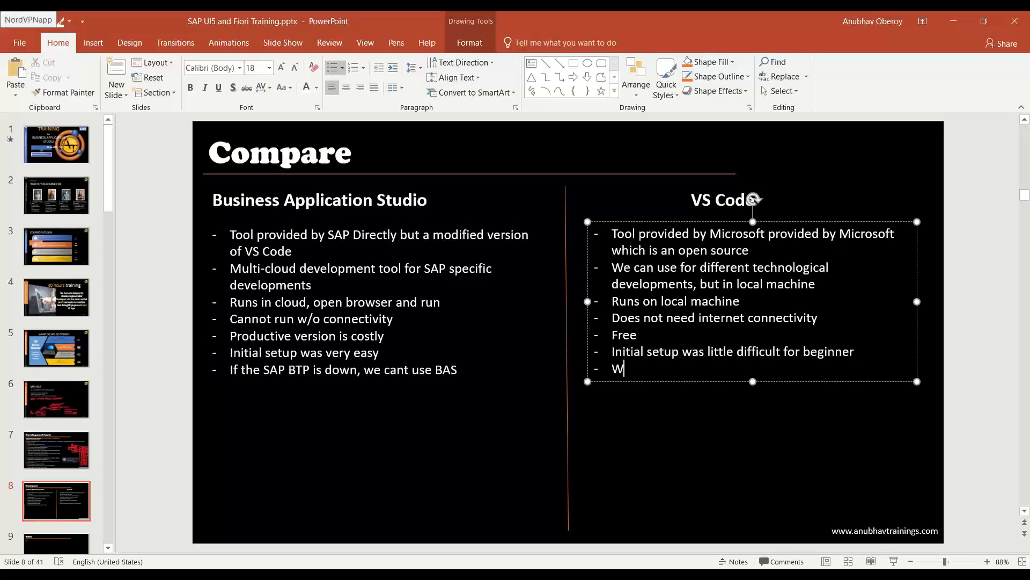
type("e can use any")
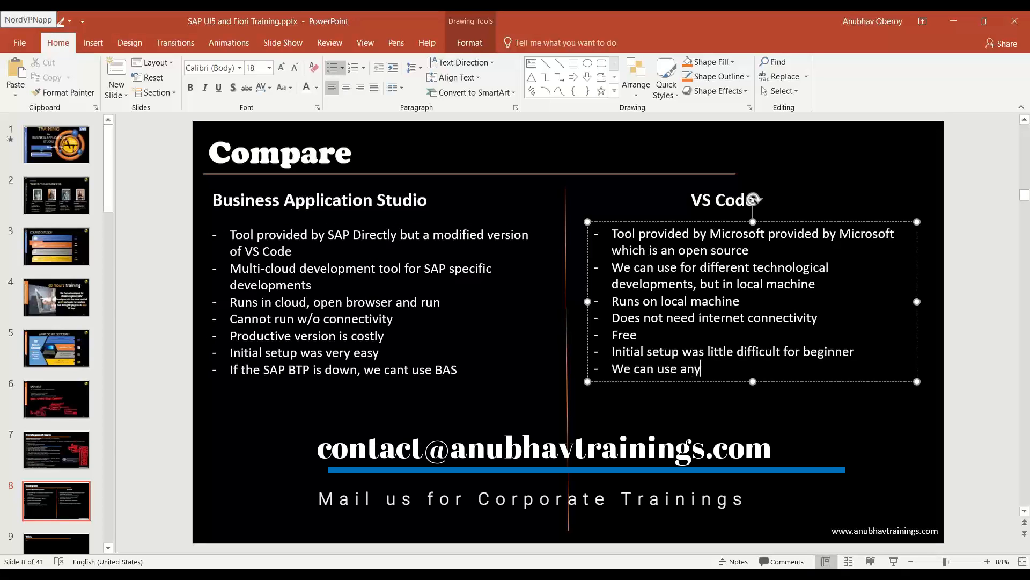
type("time")
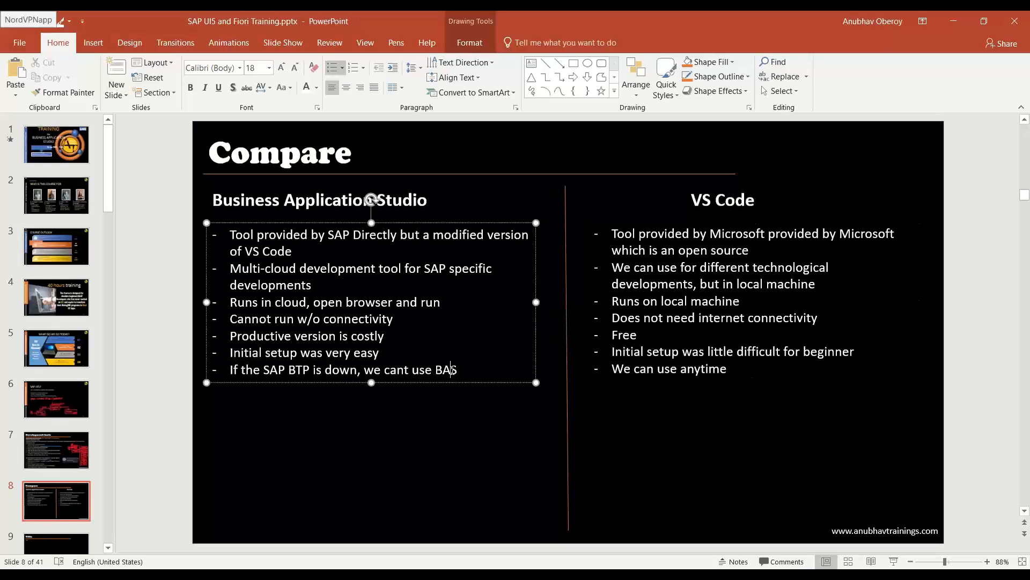
- Finish the BAS bullet: project is in cloud so switching device is easy
type("Your")
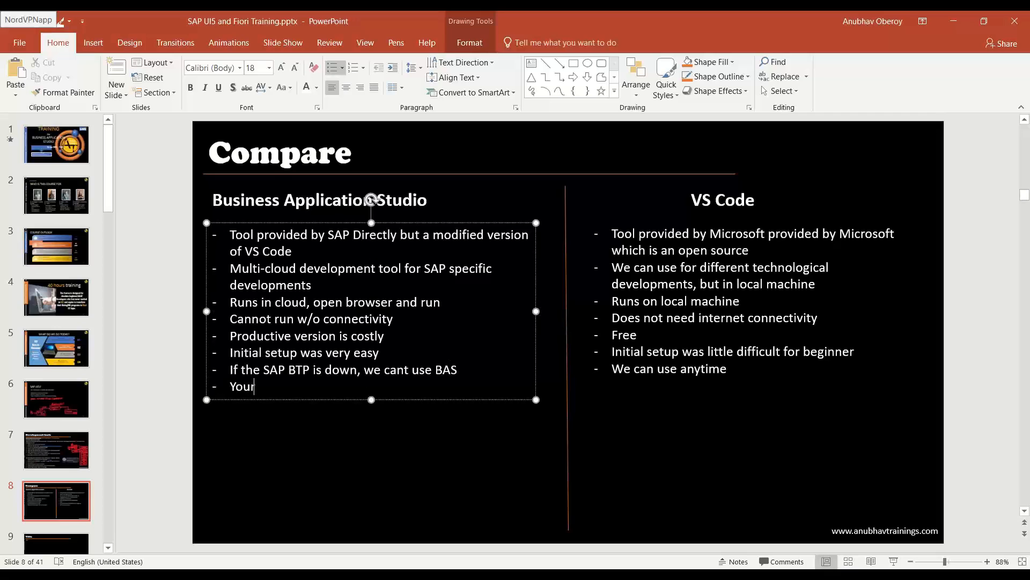
type("project is in")
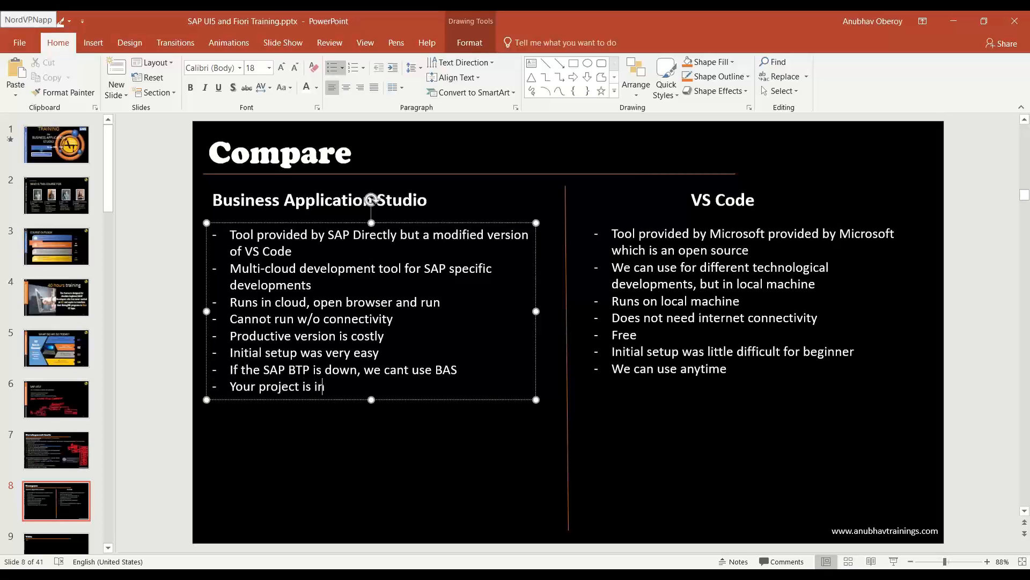
type("cloud so you can")
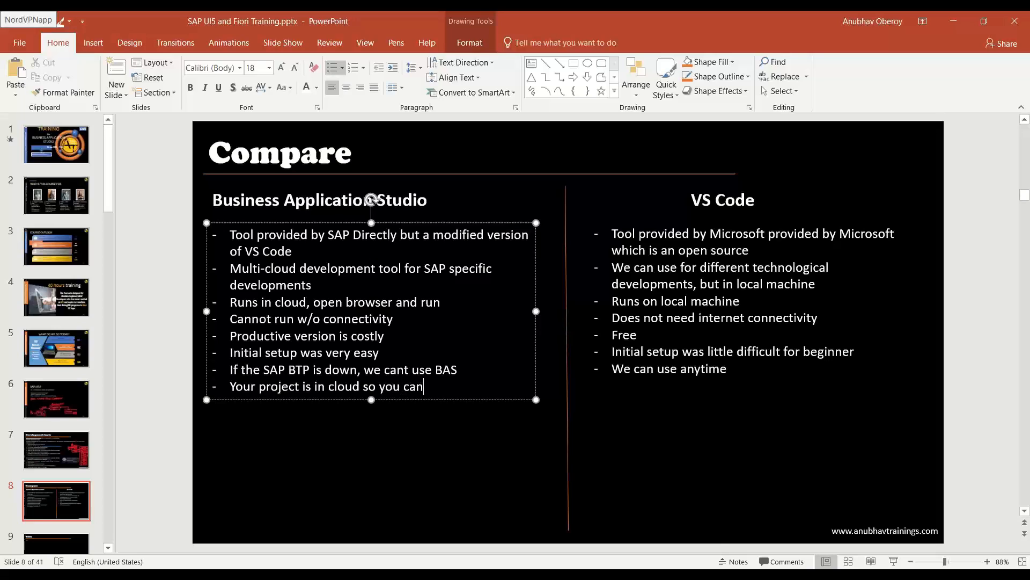
type("easily switch de")
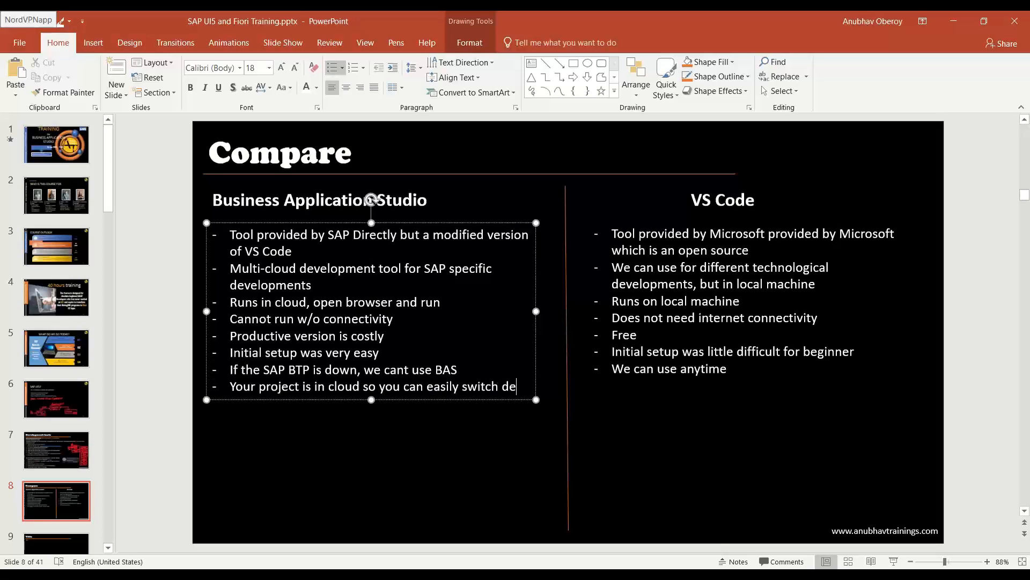
type("vice")
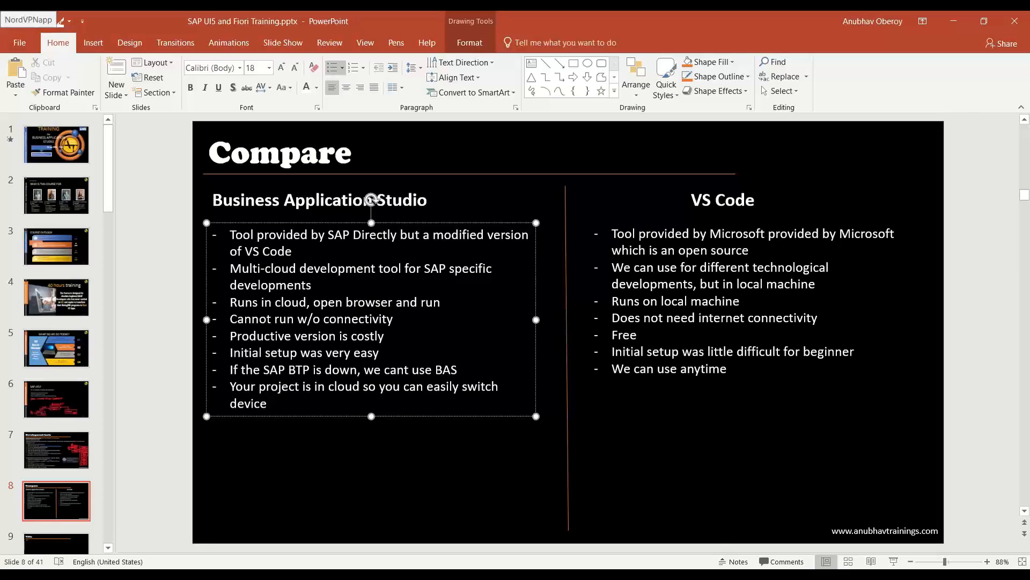
- Add a VS Code bullet that we need to manually take the project along
left_click(267, 402)
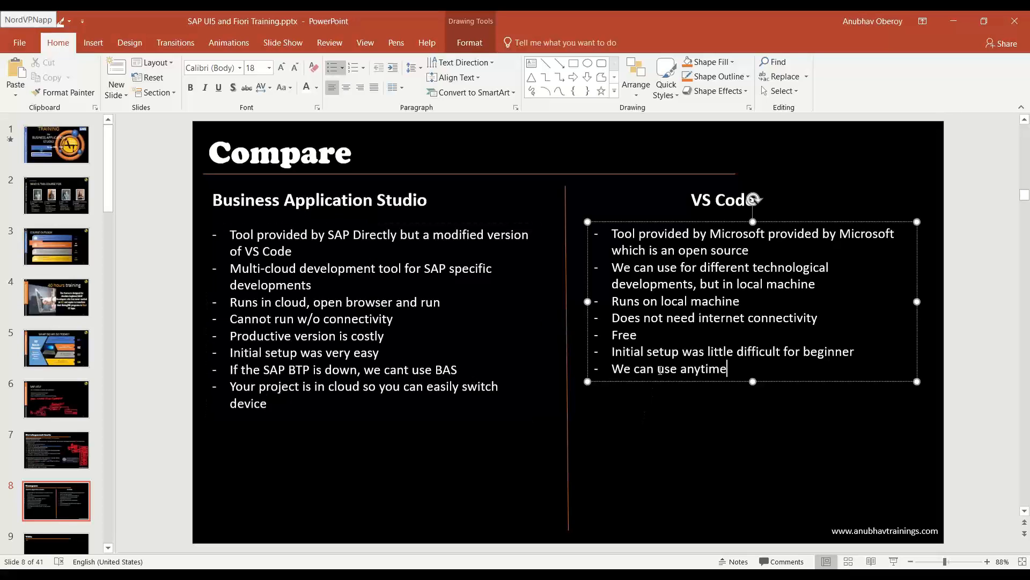
key("enter")
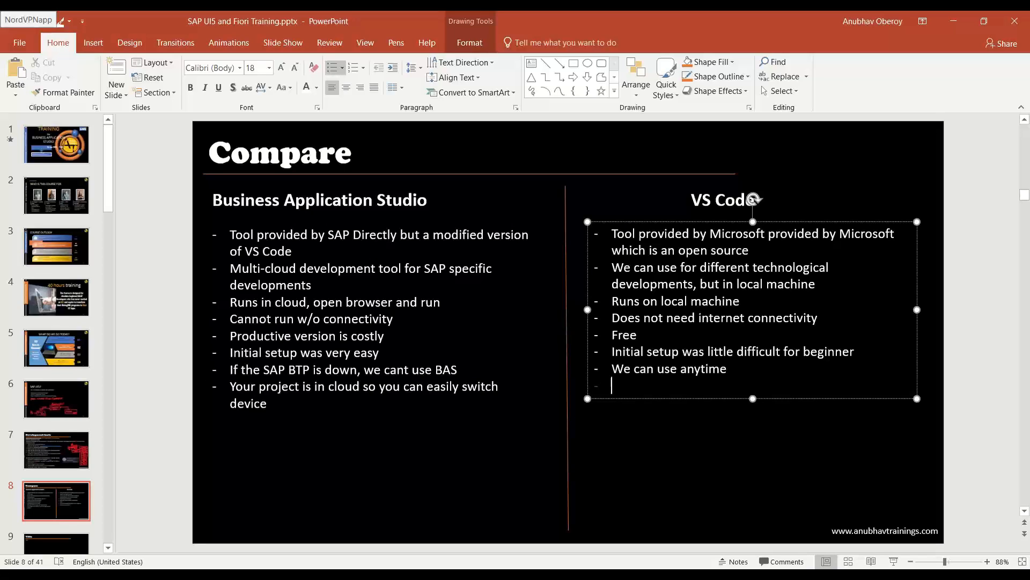
type("We need to ma")
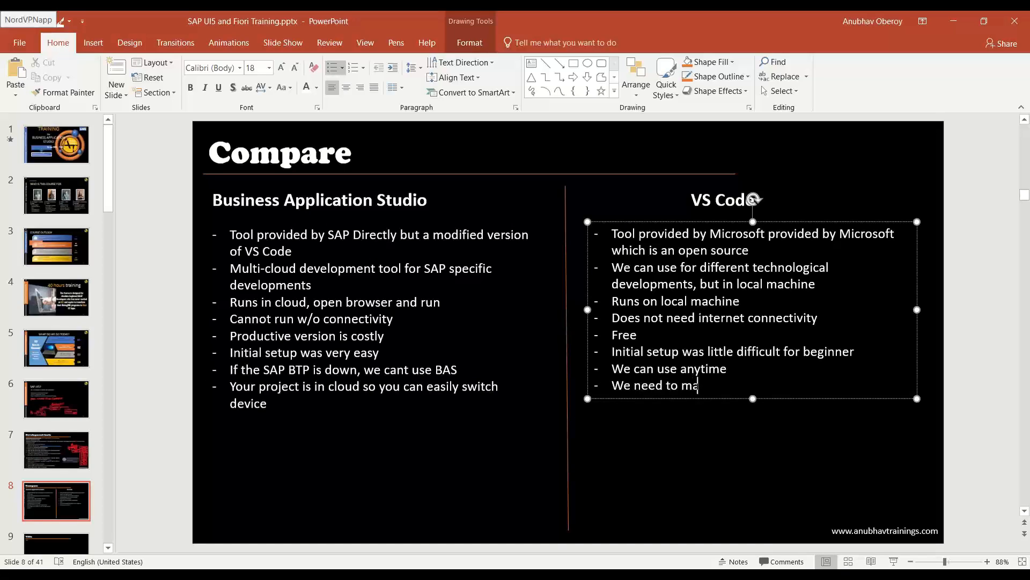
type("nually")
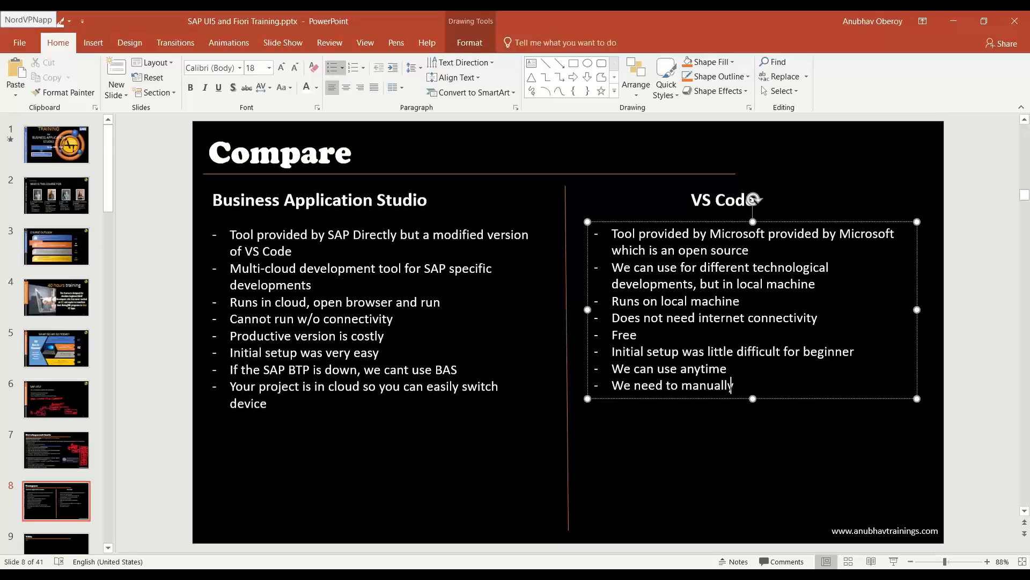
type("take project if we do device swit")
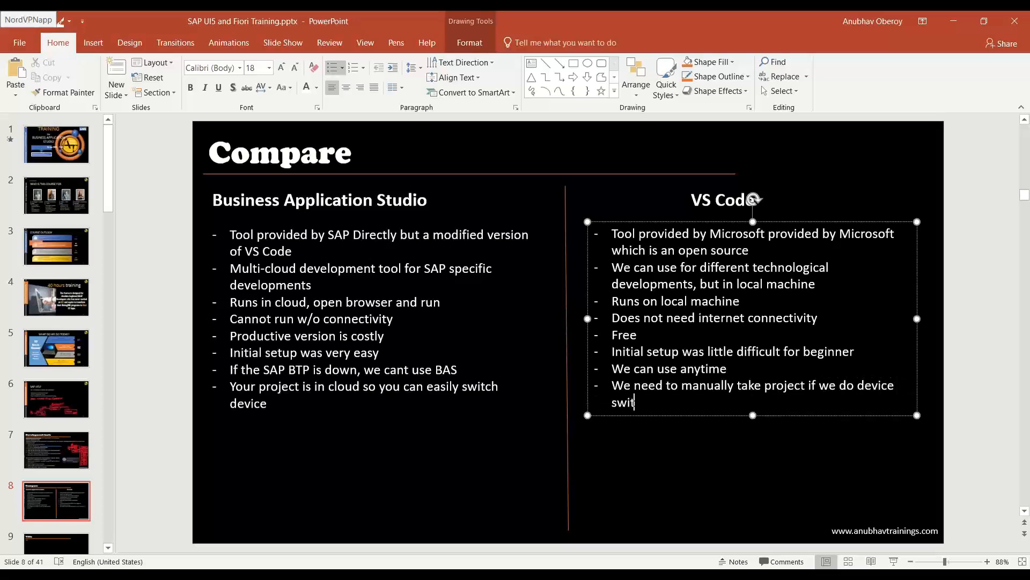
left_click(354, 406)
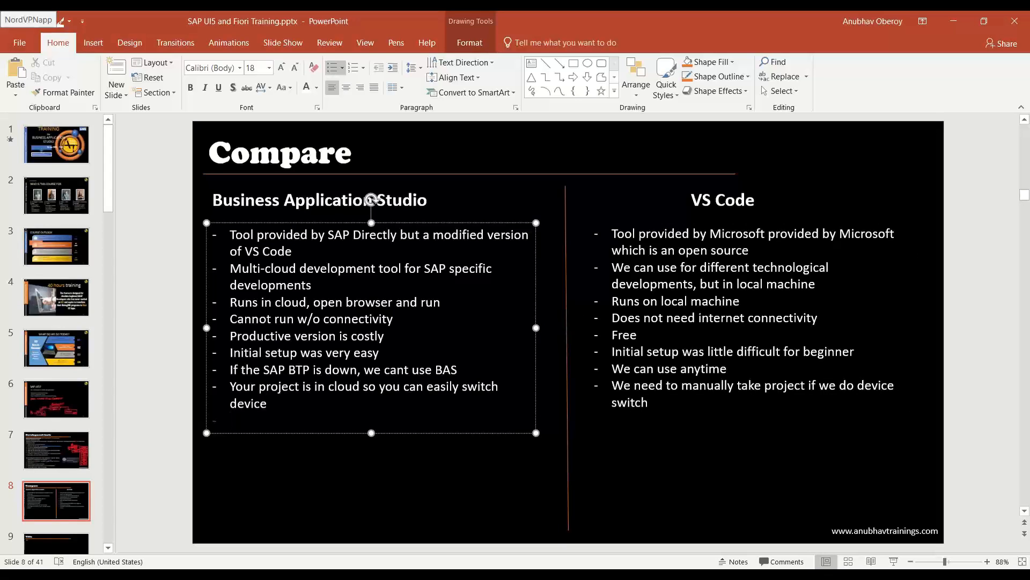
- Add 'Backup is already on cloud' for BAS and a developer's-job backup bullet for VS Code
type("Backup i")
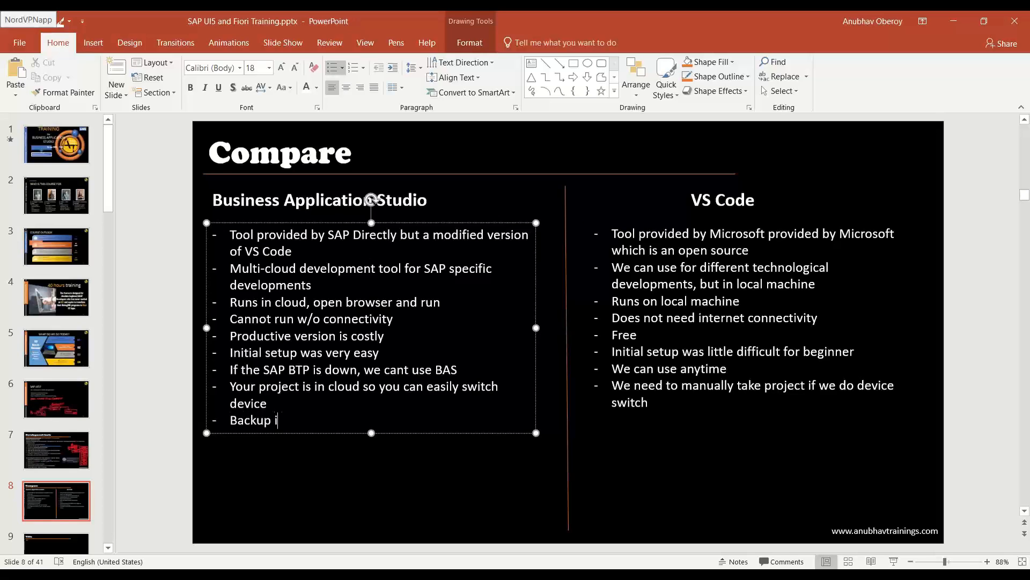
type("s already on")
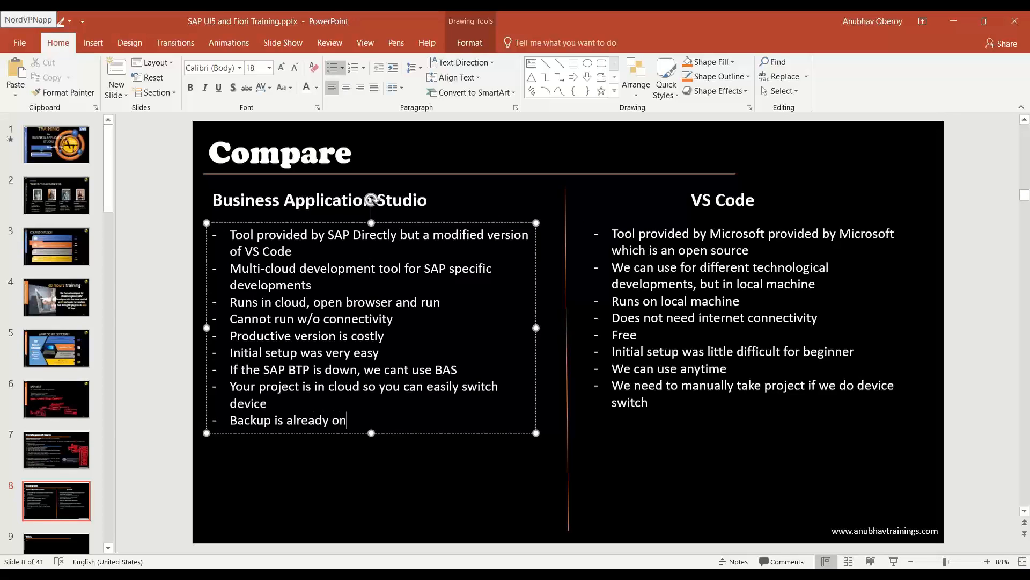
type("cloud")
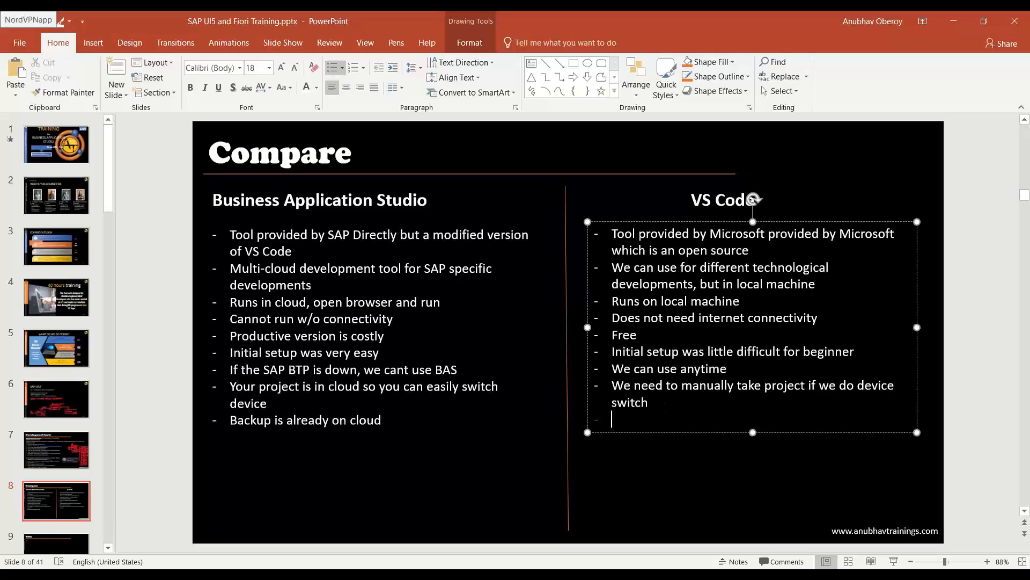
type("It")
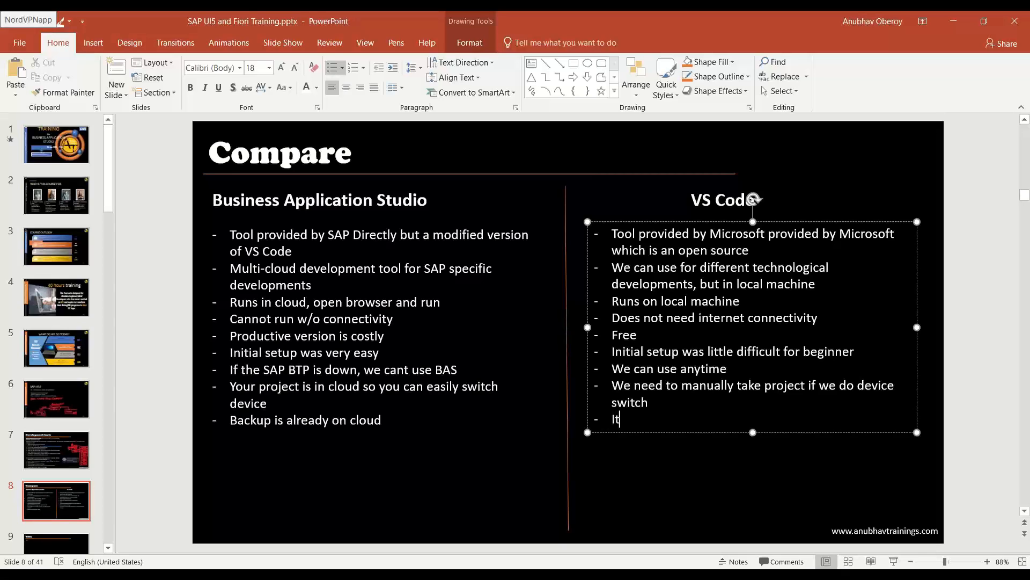
type("is developer")
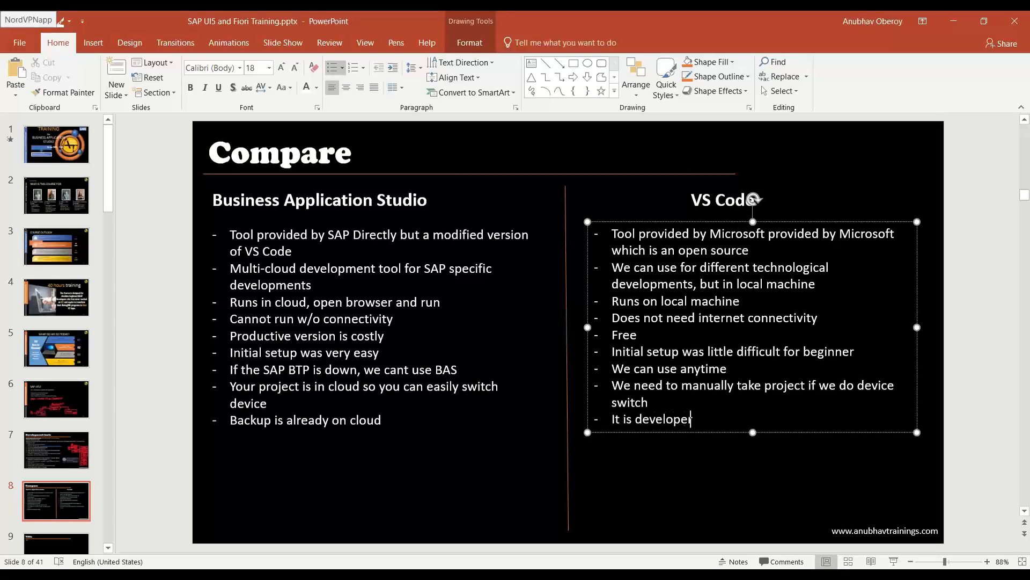
type("s job to take the backup")
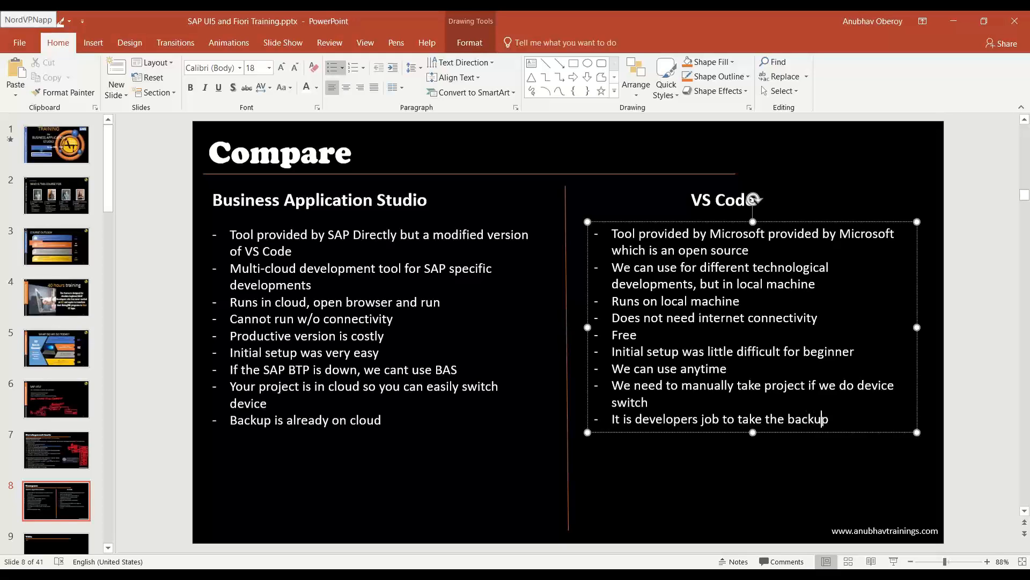
- Add pre-installed Fiori tooling for BAS and laptop-configuration bullet for VS Code
left_click(380, 420)
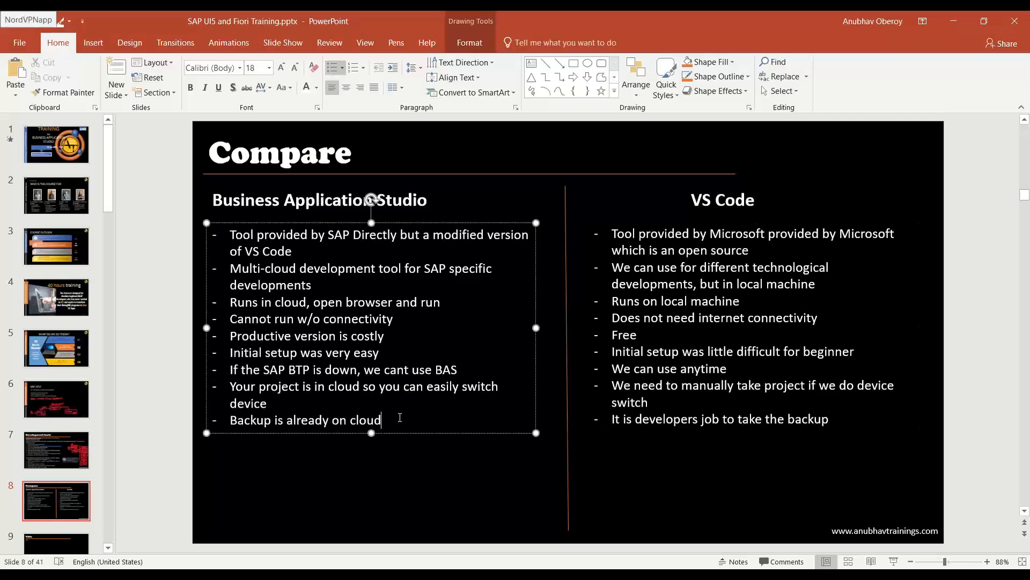
key("enter")
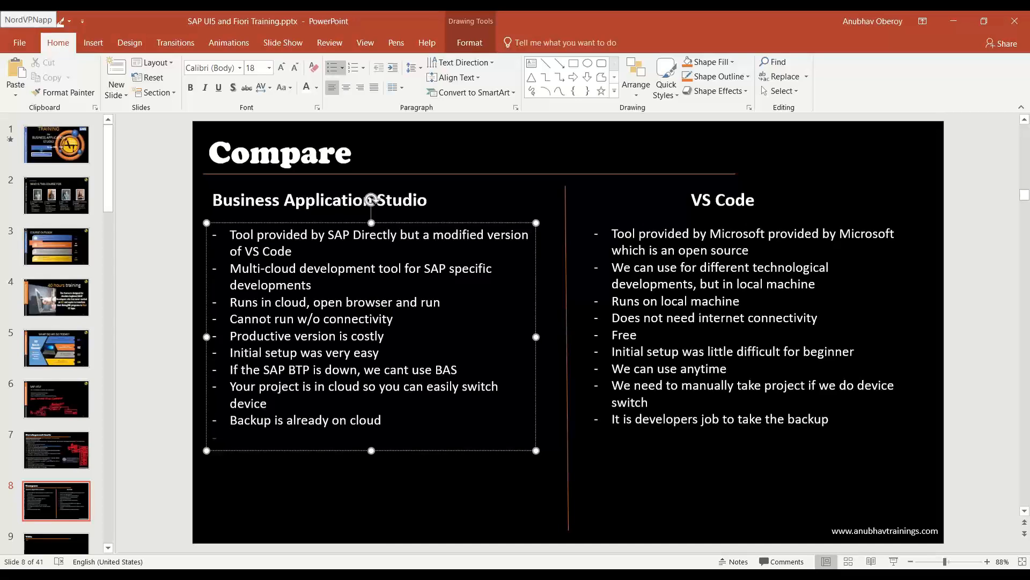
type("All the fiori t")
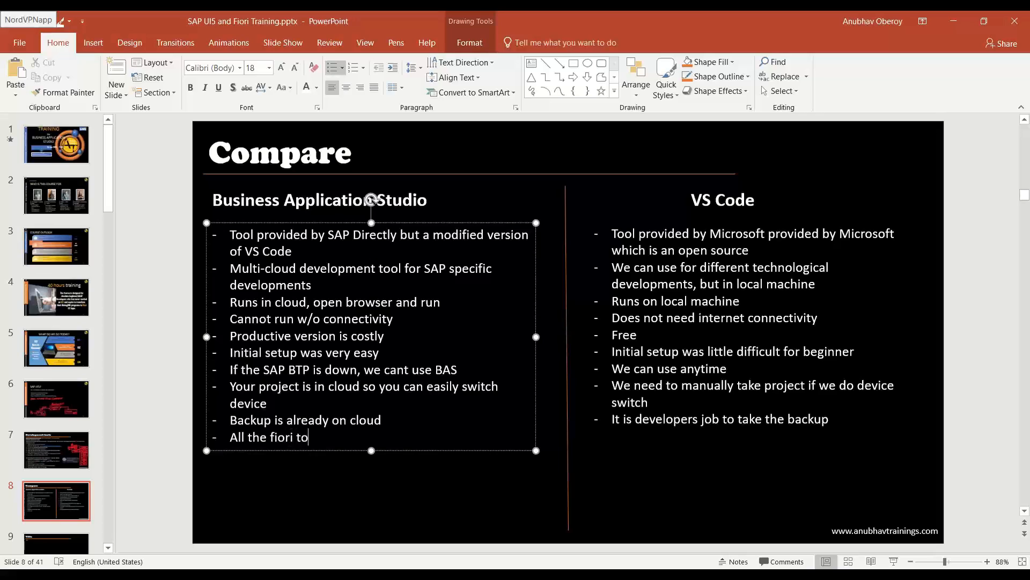
type("oling")
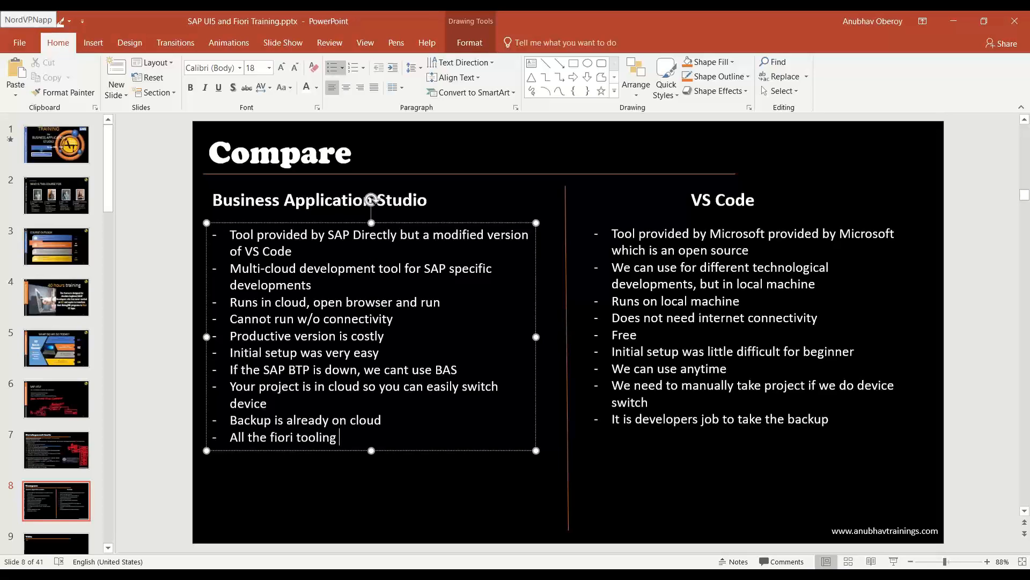
type("is pre-")
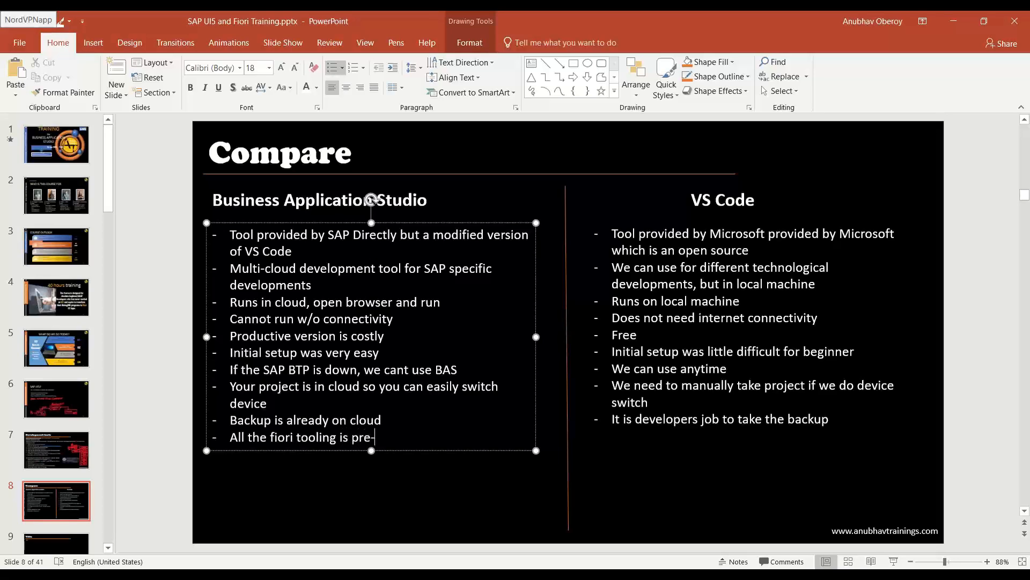
type("installed in de")
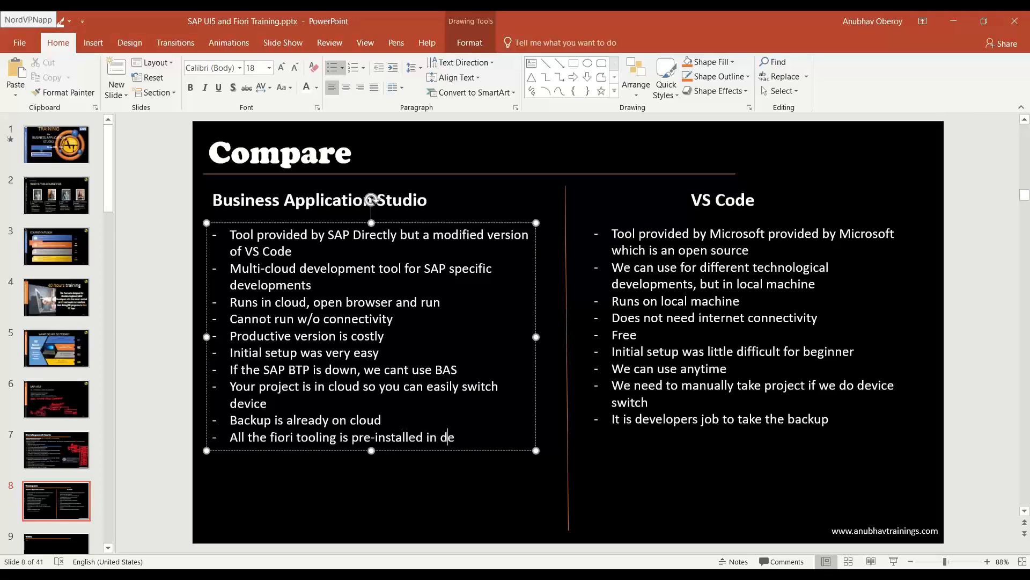
type("v space")
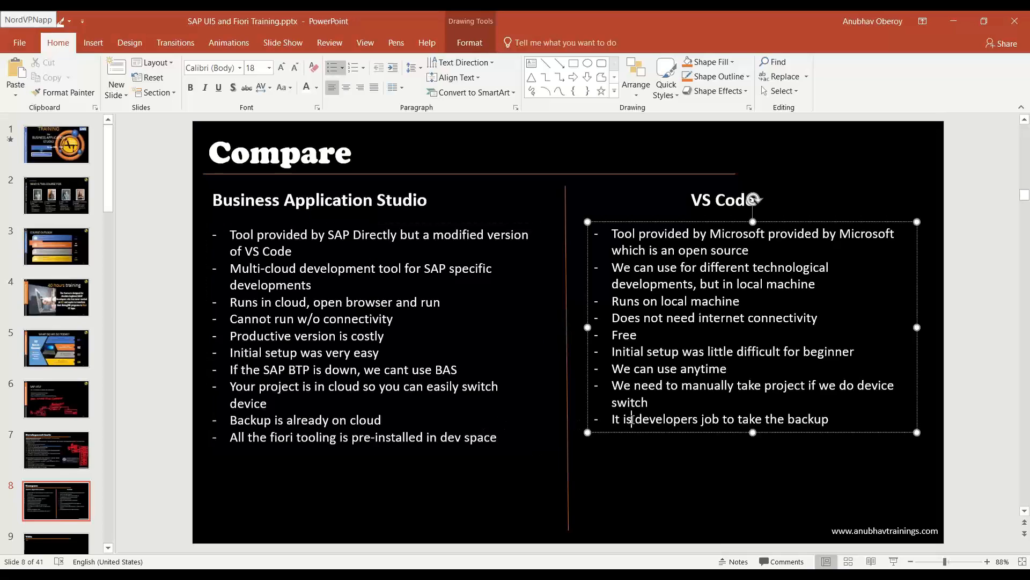
type("We need to config")
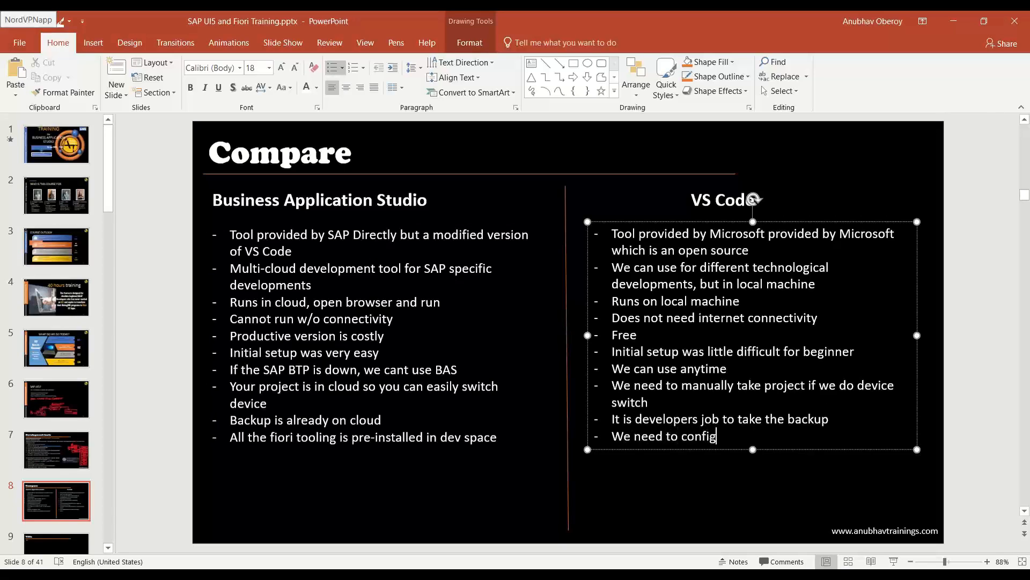
type("ure in our lap")
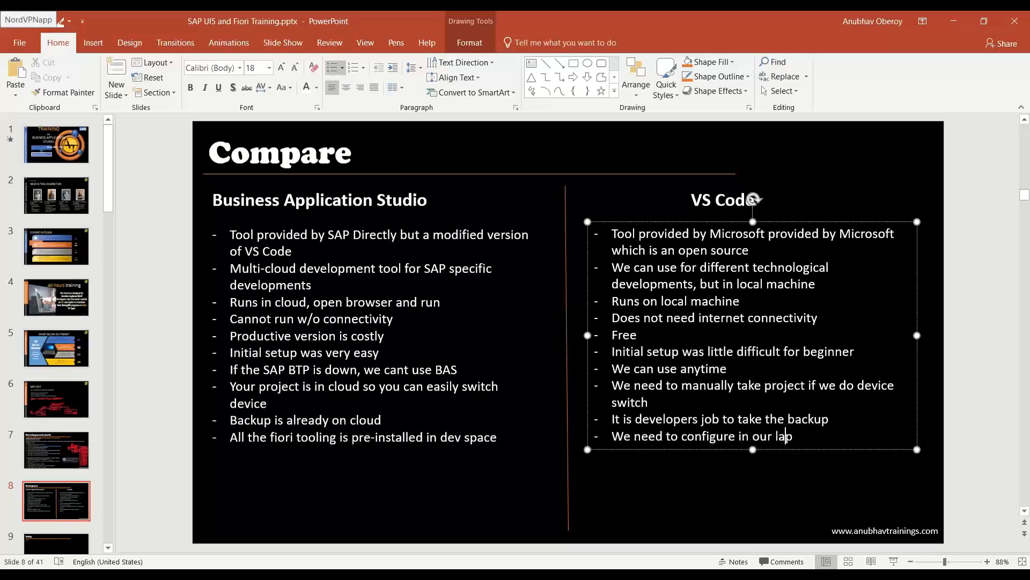
type("top")
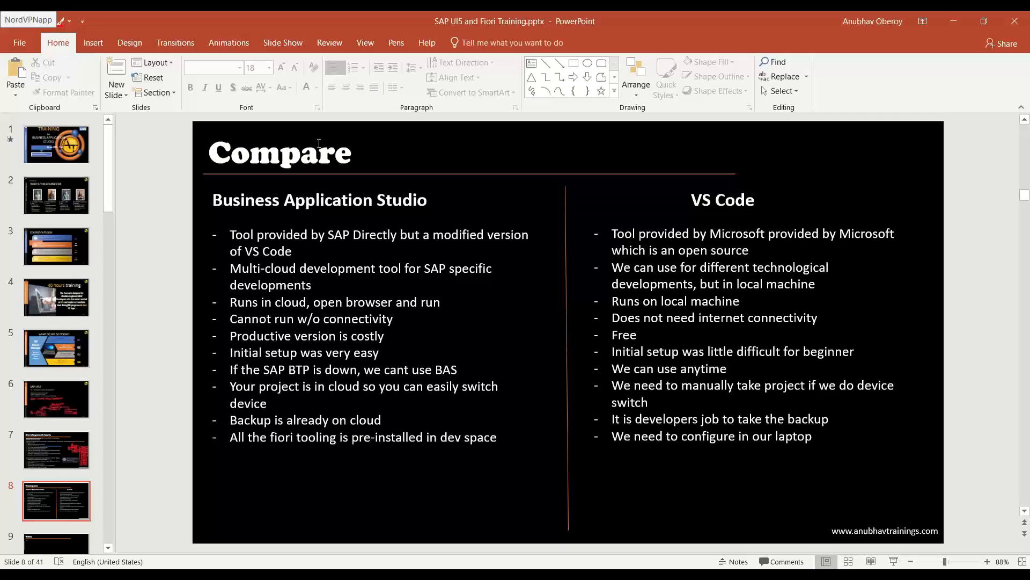
mouse_move(303, 99)
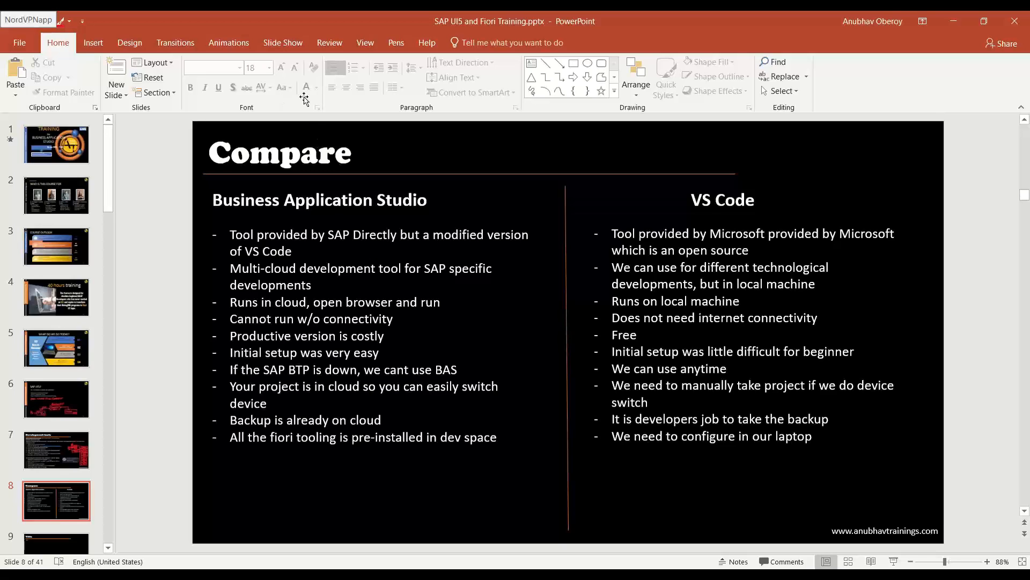
mouse_move(443, 384)
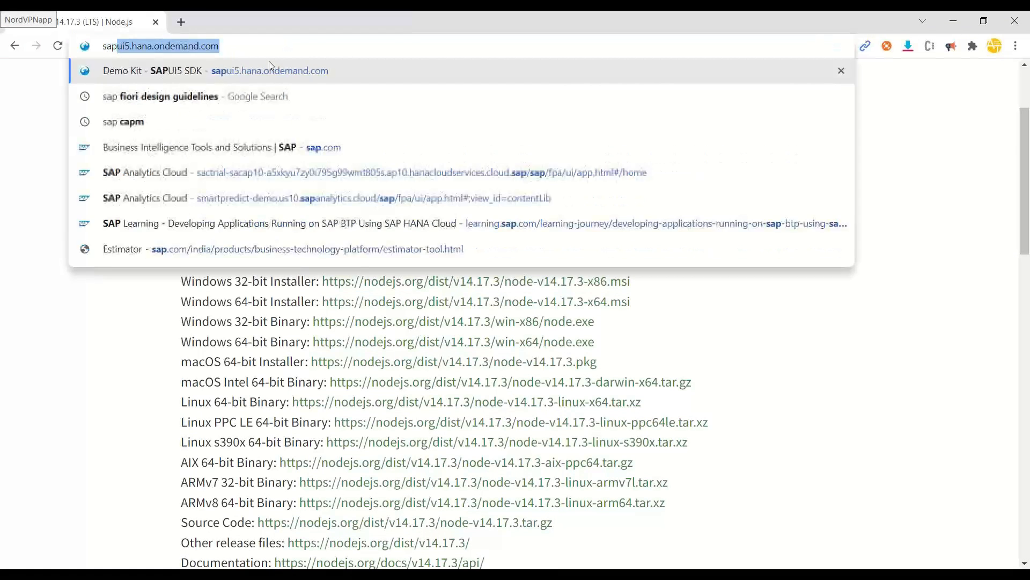
- Search Google for 'sap btp estimator' and open SAP's Estimator Tool result
type("sap btp")
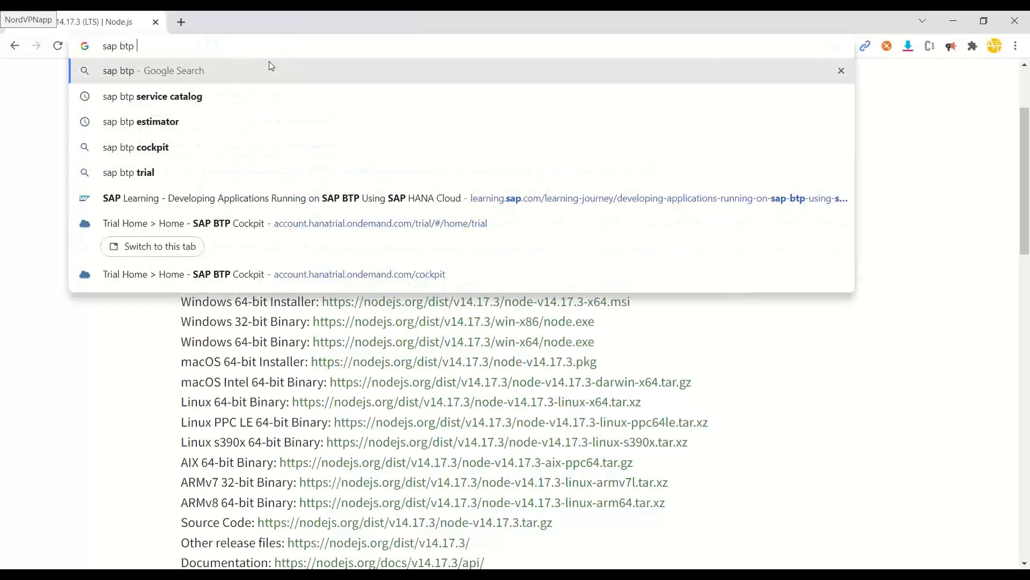
left_click(141, 121)
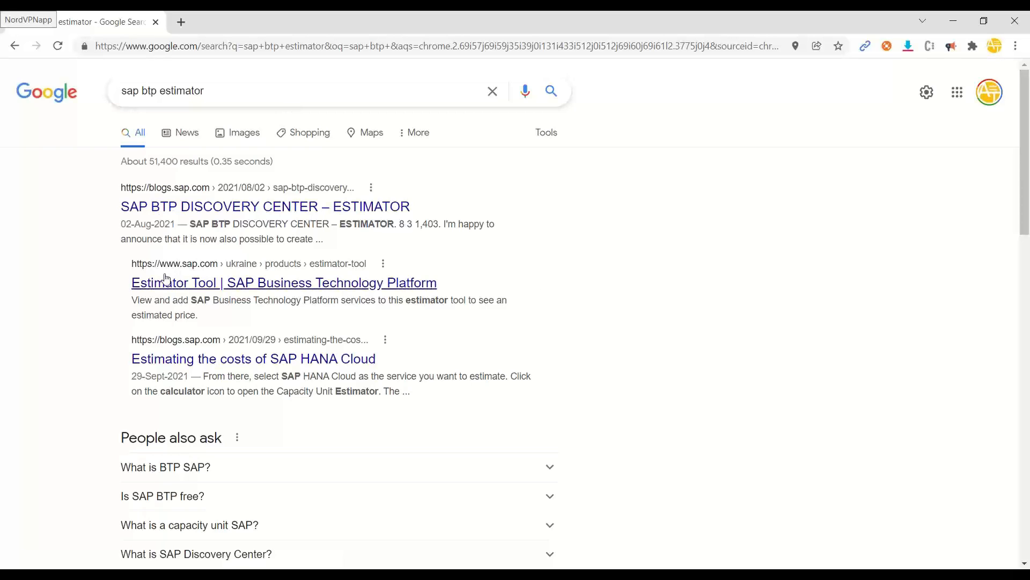
mouse_move(195, 293)
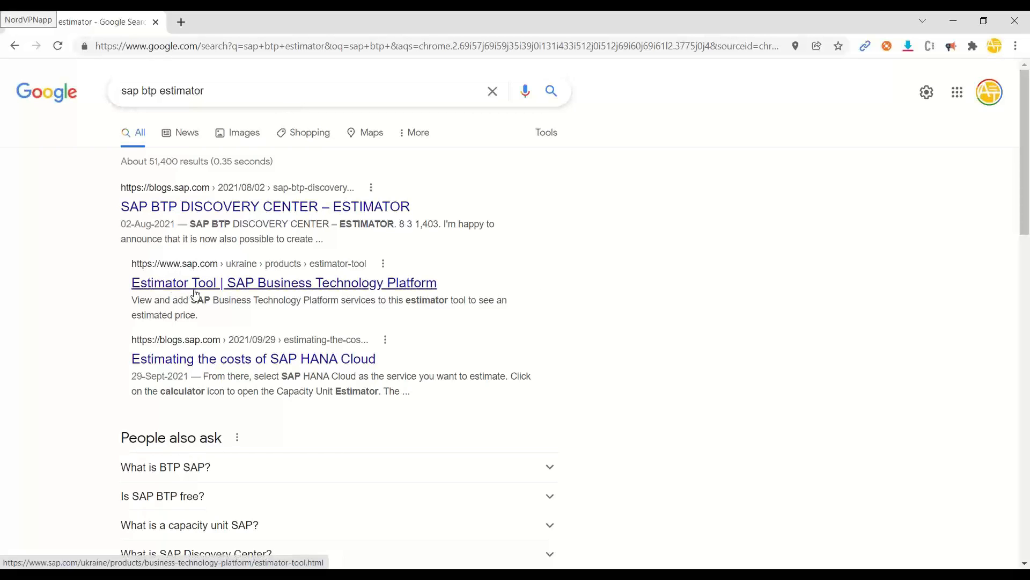
left_click(283, 282)
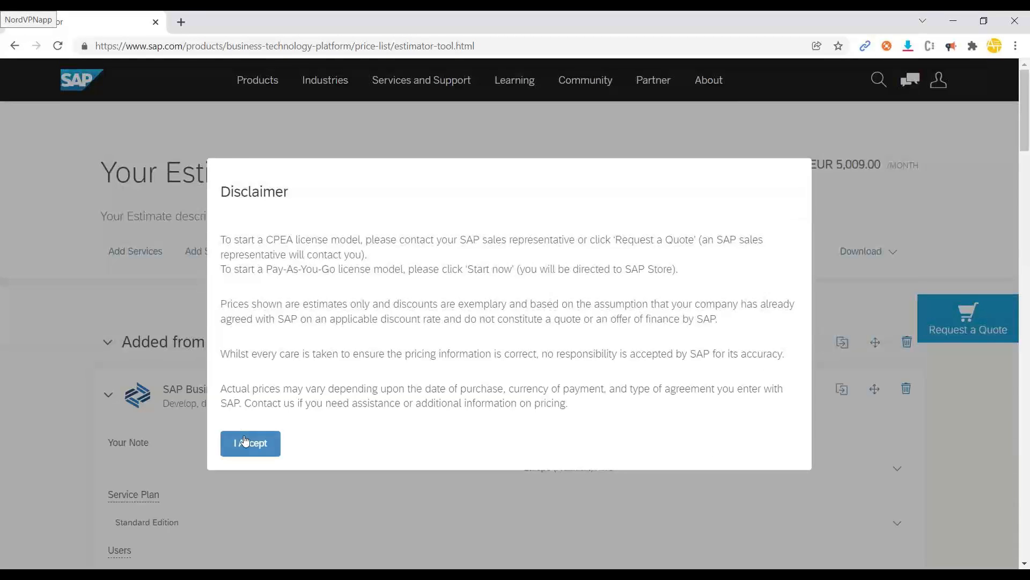
- Accept the disclaimer and add SAP Business Application Studio, 10 users at EUR 130.00 monthly
left_click(250, 443)
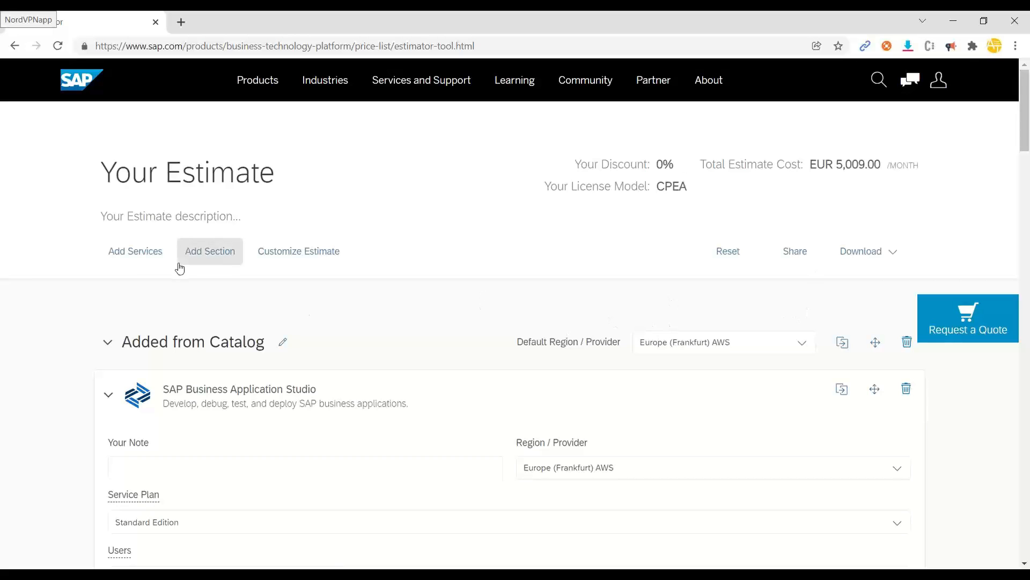
left_click(136, 252)
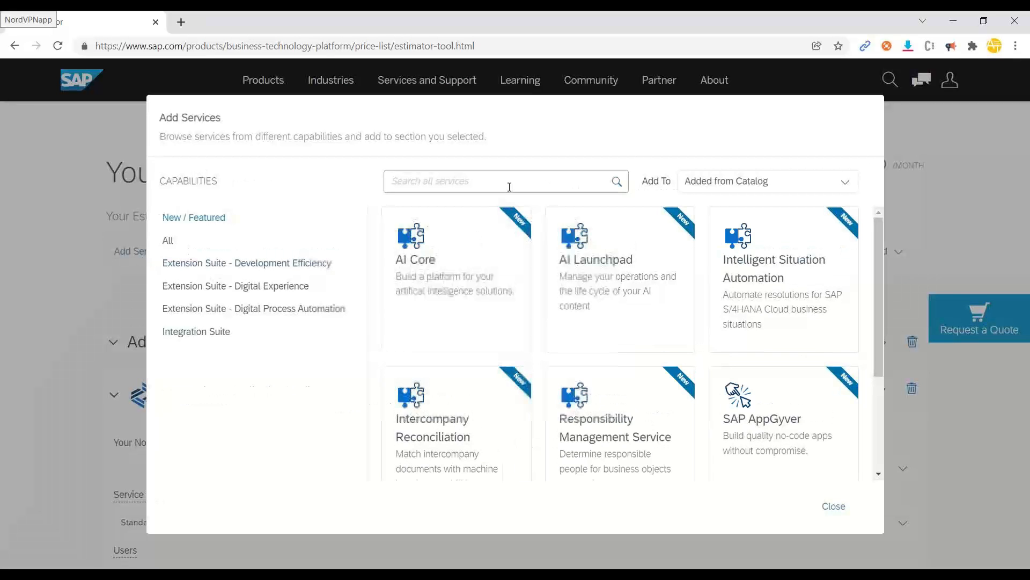
type("Business App")
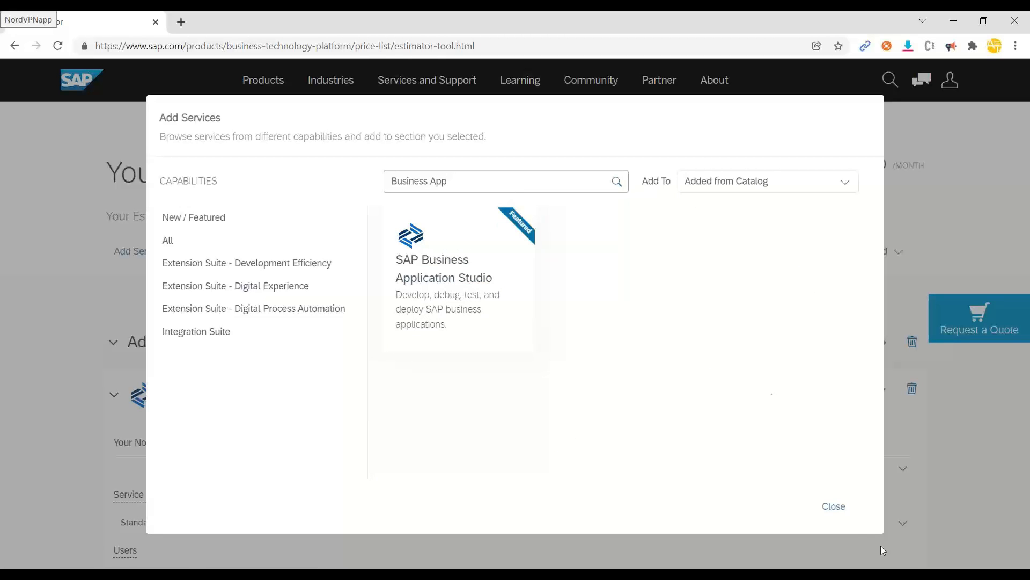
left_click(833, 505)
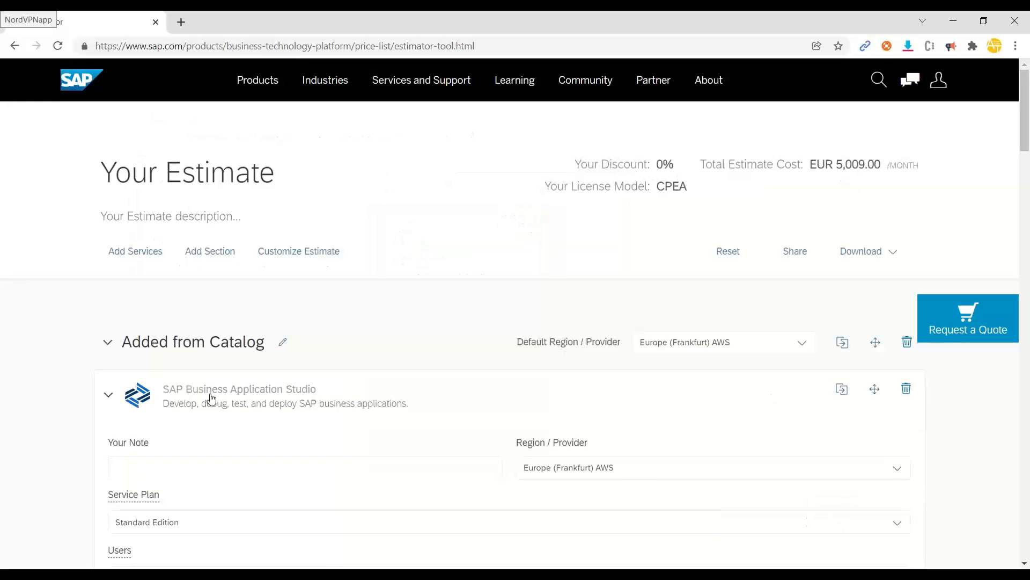
scroll("down", 3)
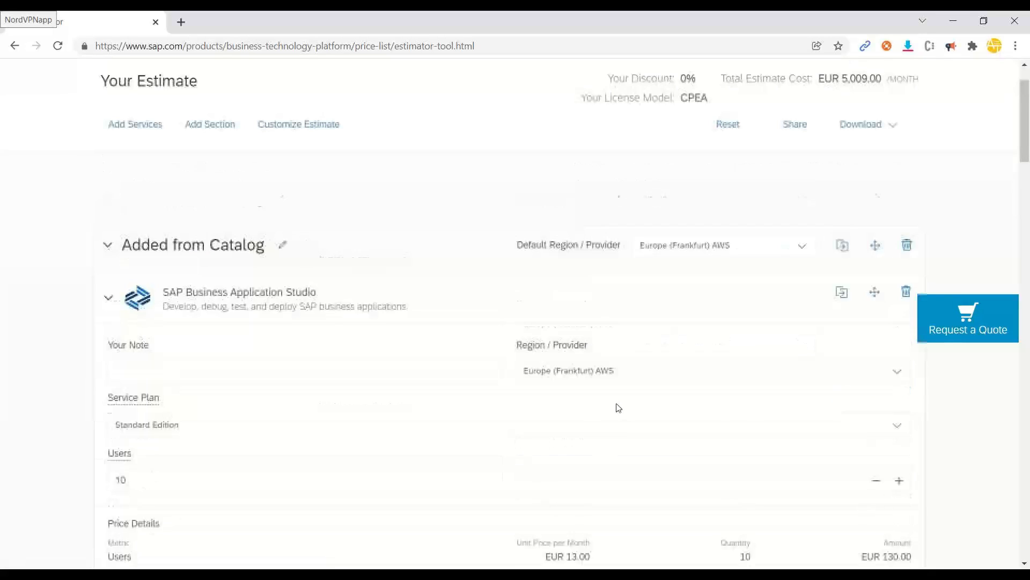
scroll("down", 3)
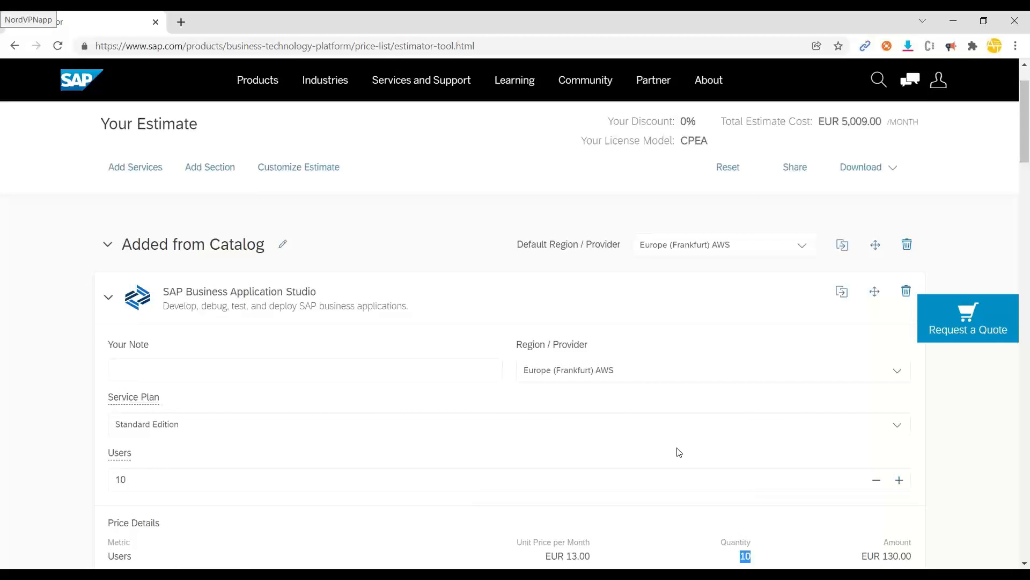
- Remove SAP HANA Cloud from the estimate
scroll("down", 3)
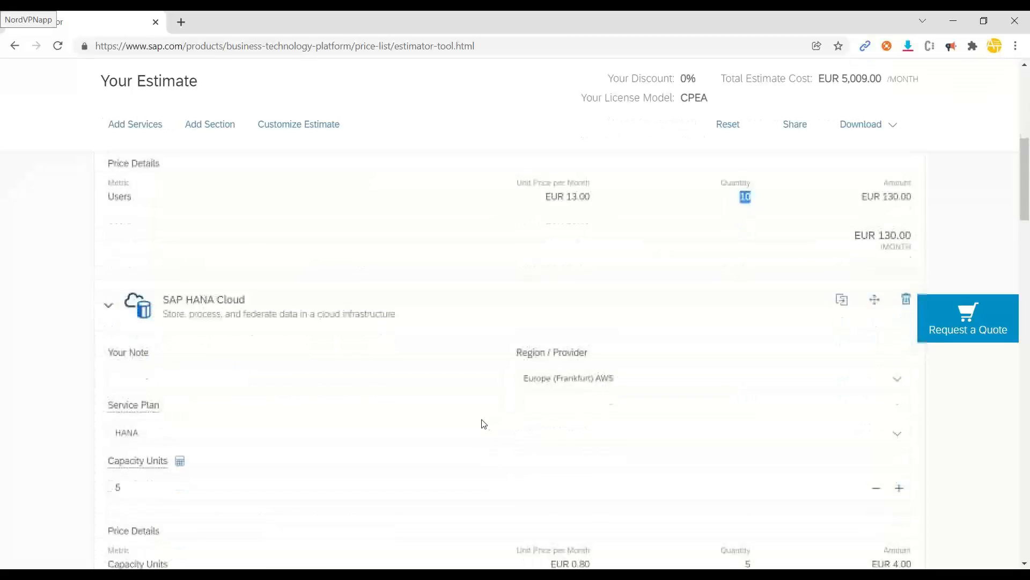
left_click(906, 299)
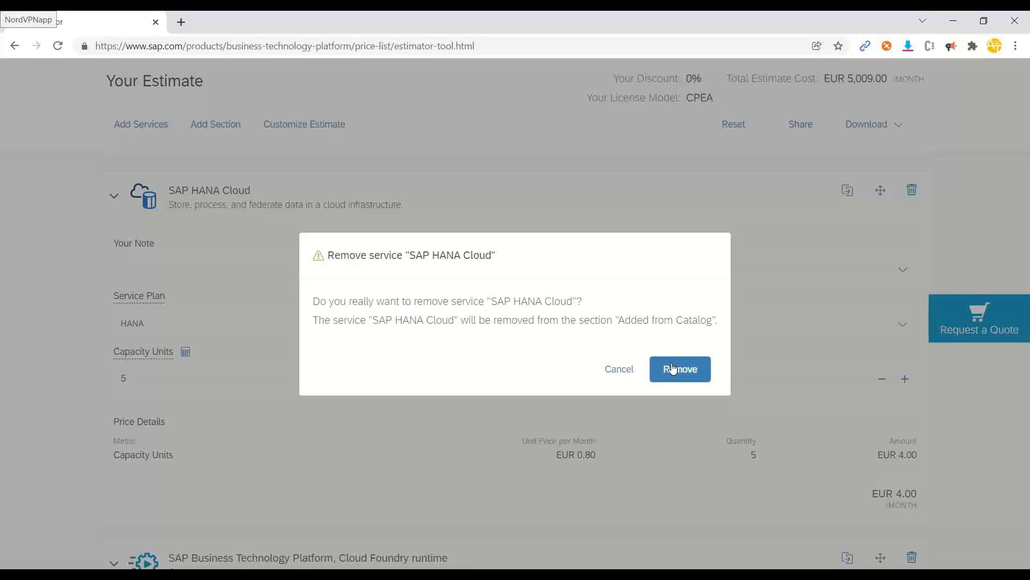
left_click(679, 368)
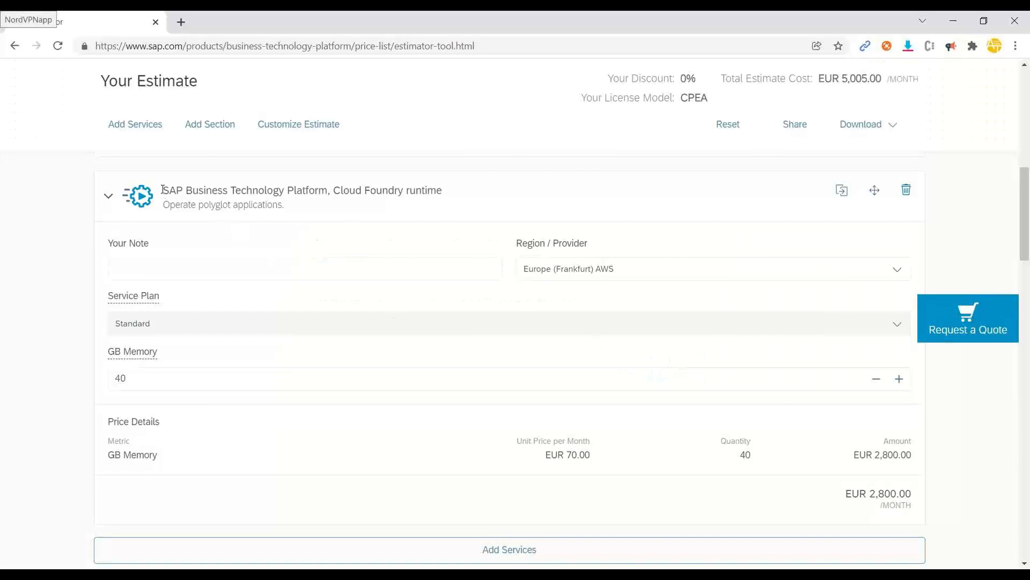
- Set Cloud Foundry runtime memory from 40 GB to 2 GB, totaling EUR 2,345.00 monthly
triple_click(302, 190)
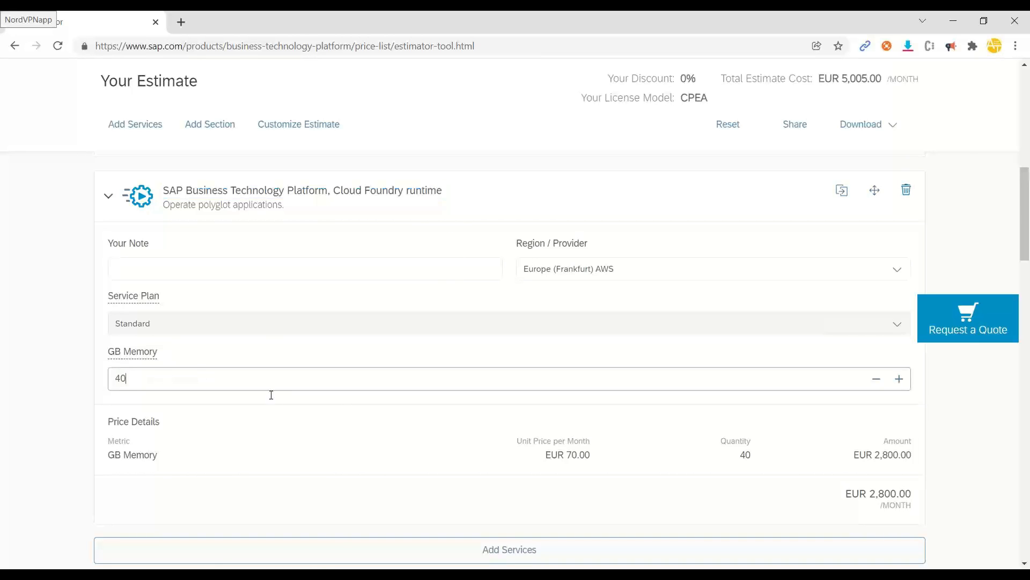
mouse_move(776, 489)
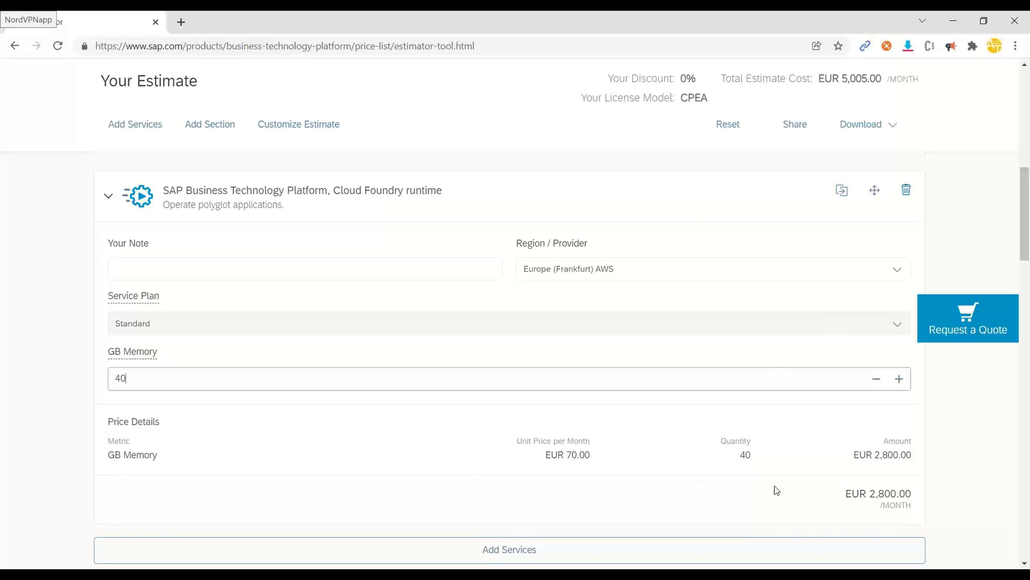
double_click(119, 378)
type("2")
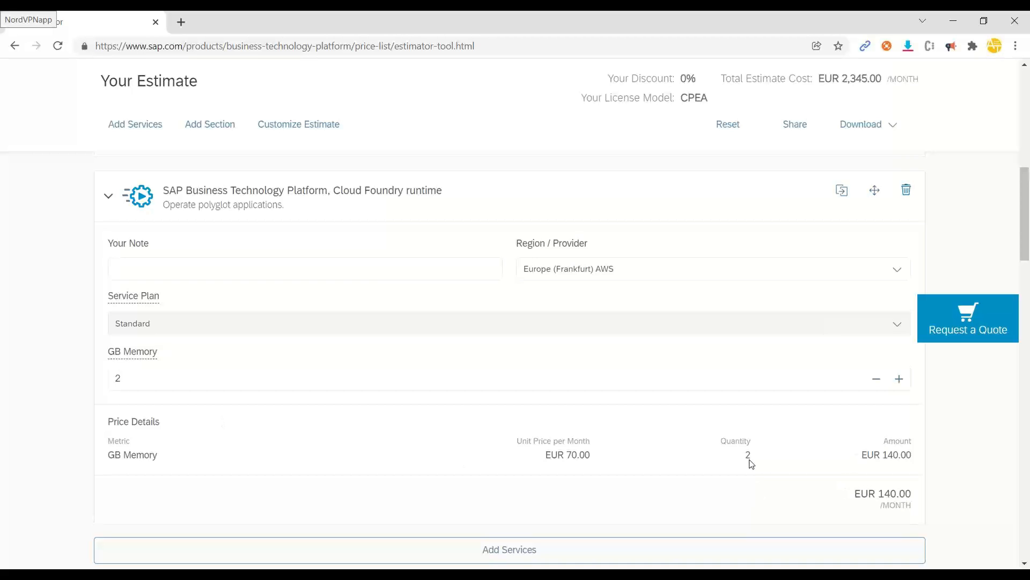
scroll("down", 3)
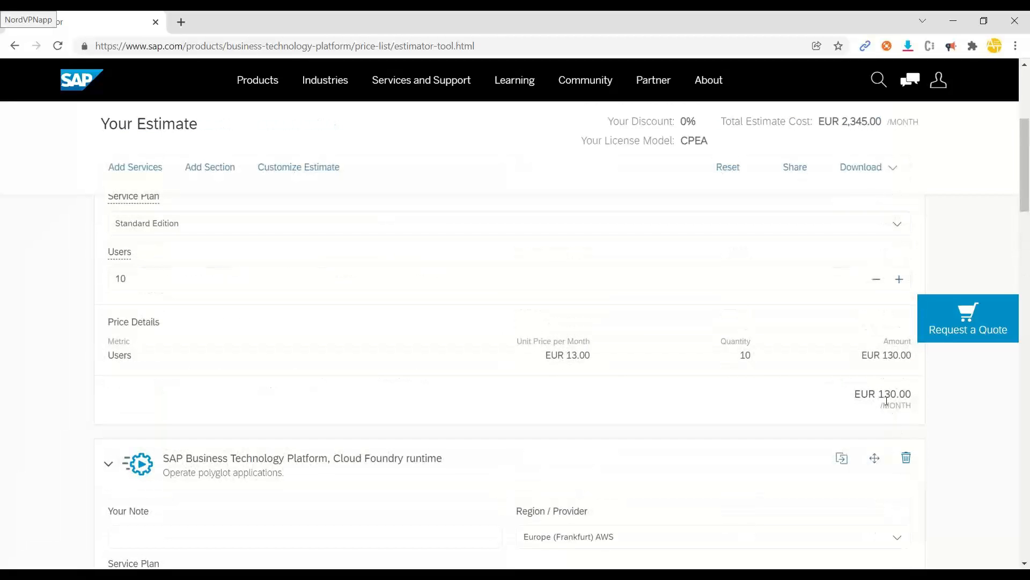
scroll("down", 3)
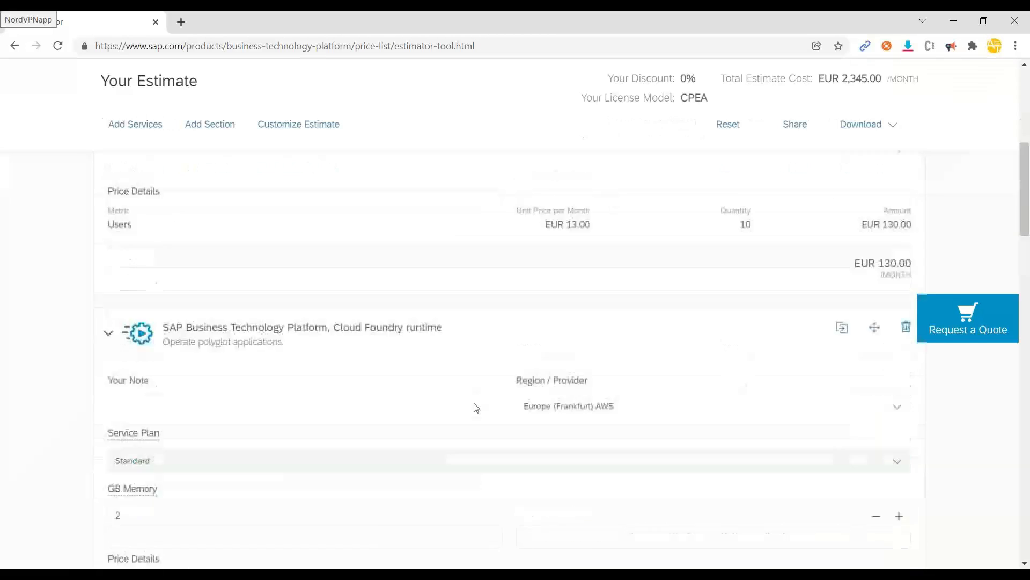
scroll("down", 3)
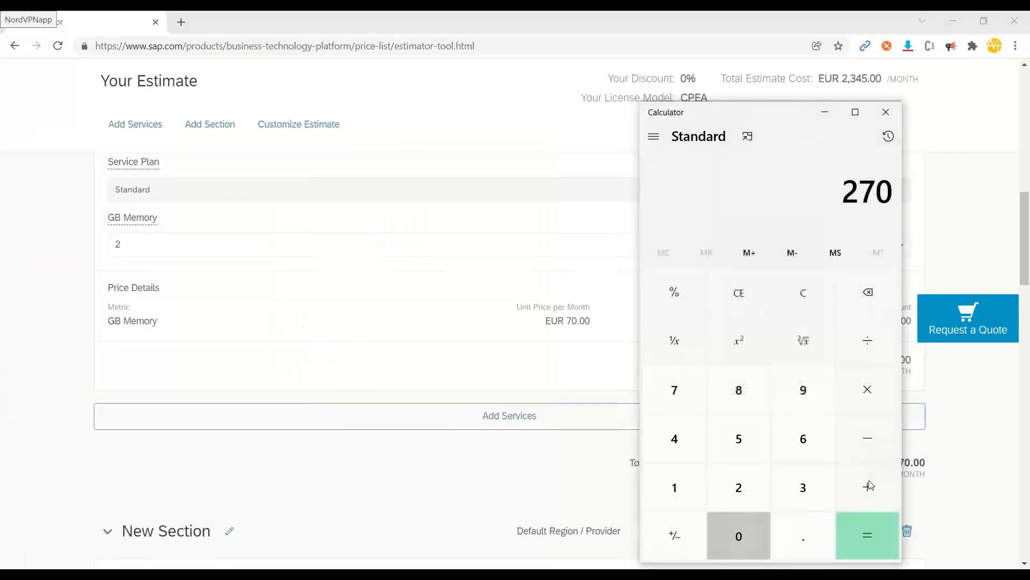
- Compute 2,644,380 ÷ 100 = 26,443.8, then × 12 for a yearly 317,325.6
left_click(739, 390)
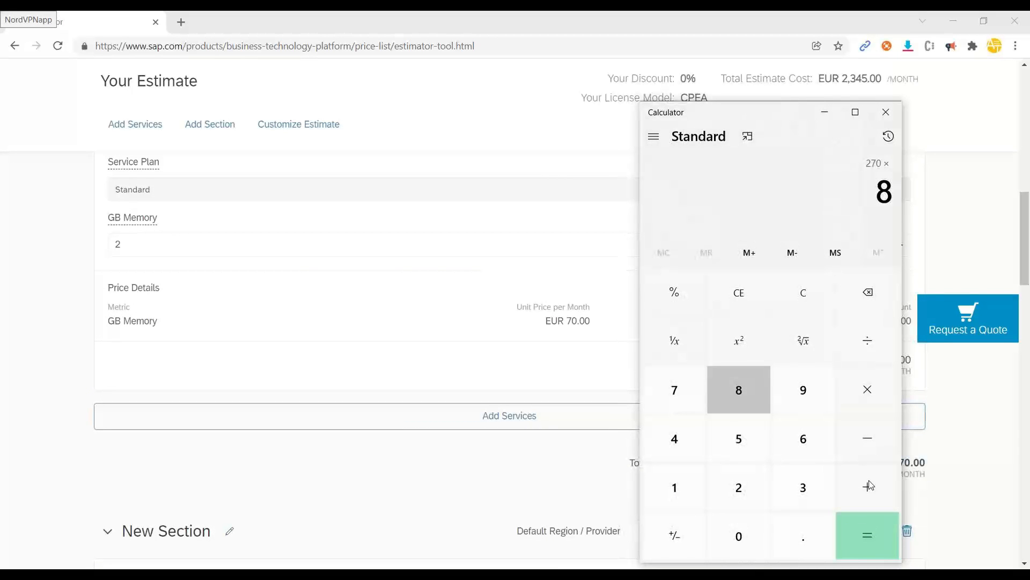
left_click(867, 486)
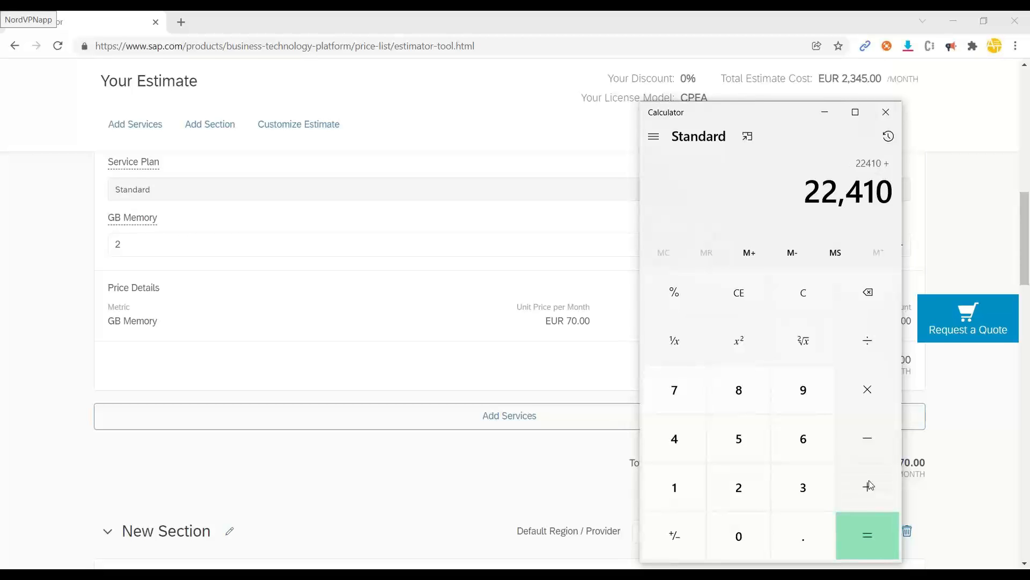
left_click(867, 340)
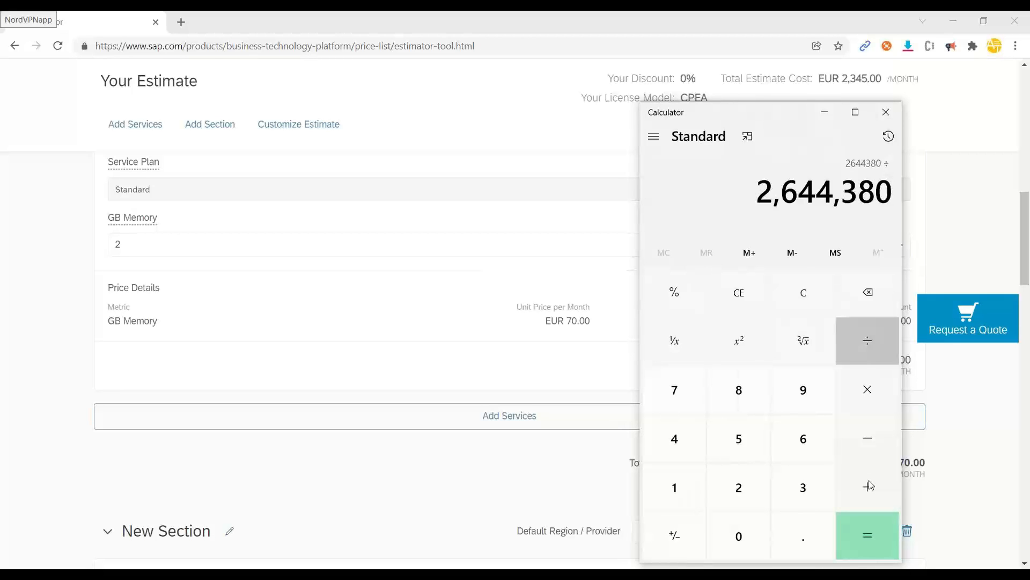
left_click(867, 535)
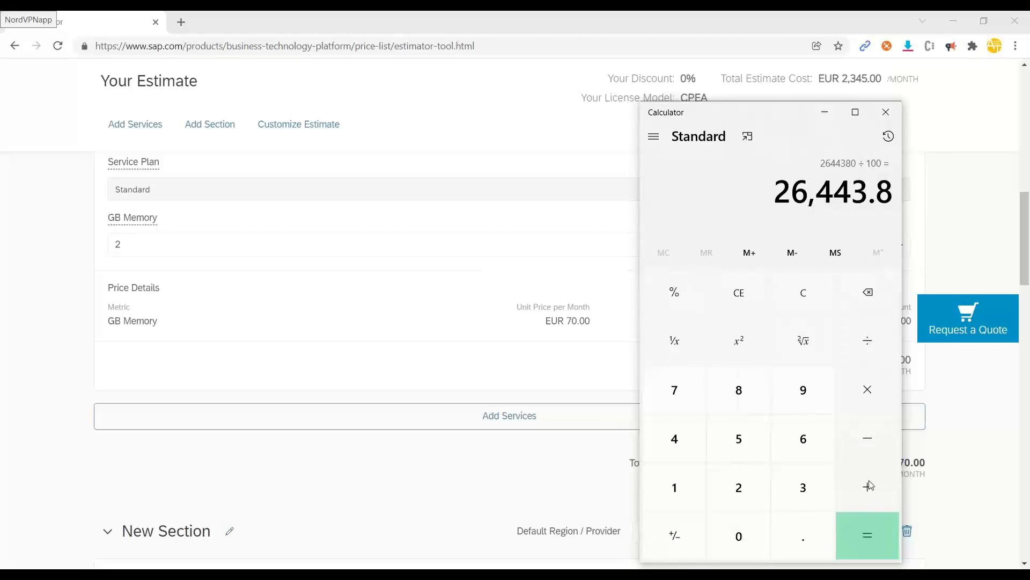
left_click(867, 390)
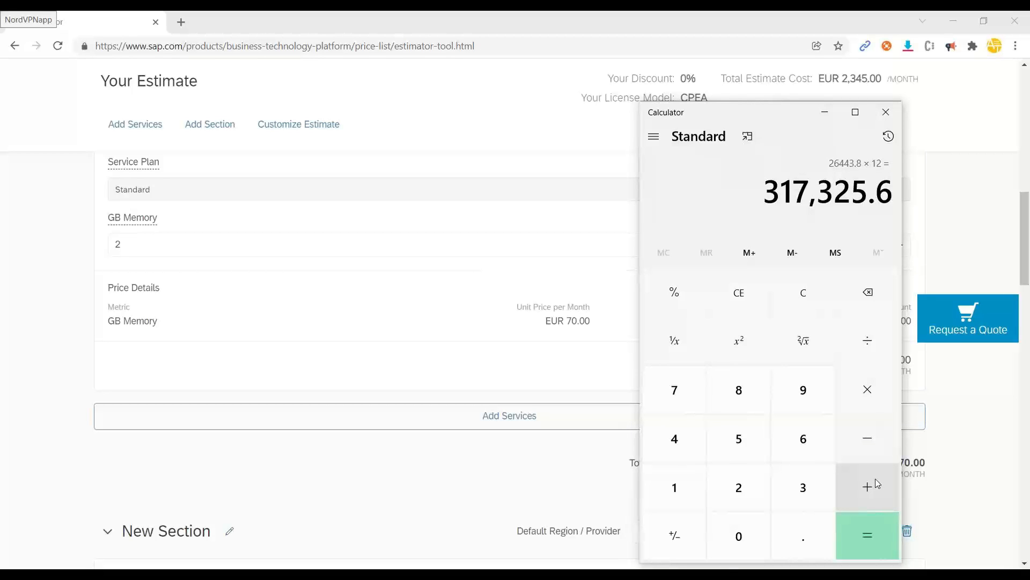
mouse_move(870, 477)
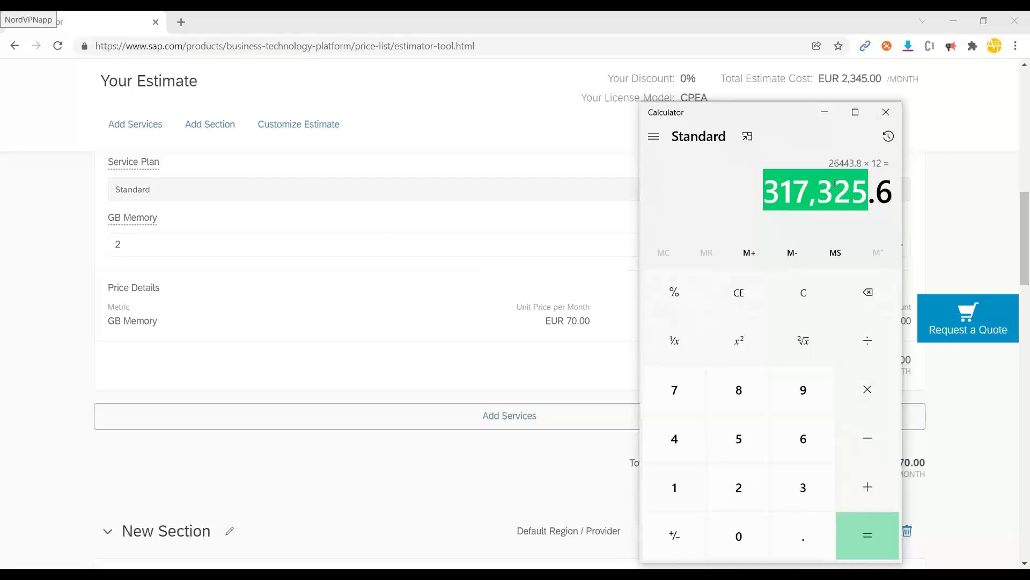
- Close Calculator at 317,325.6 and return to the PowerPoint deck
left_click(885, 112)
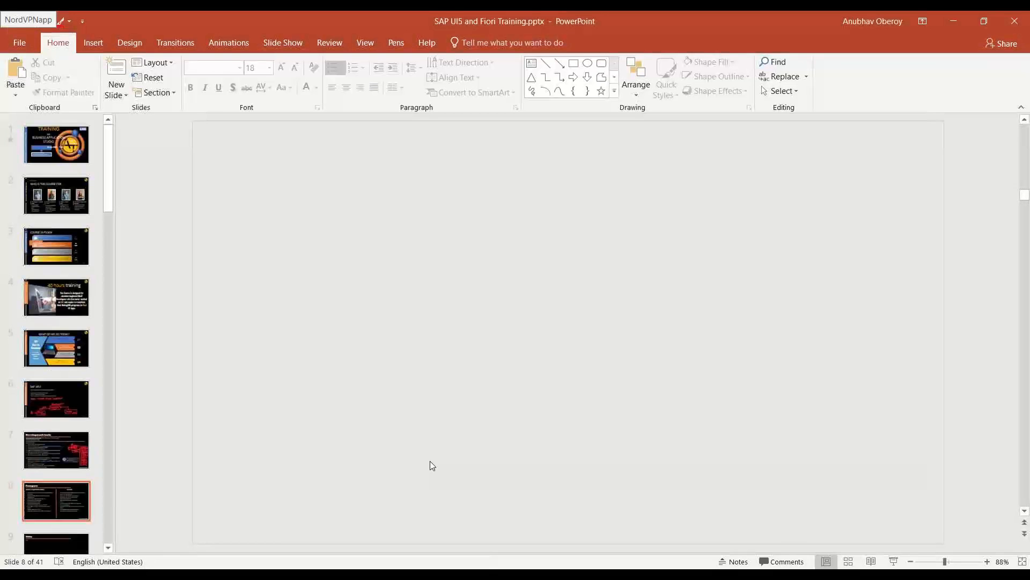
- Paste the SAP BTP estimator URL beneath the Business Application Studio bullets on slide 8
left_click(56, 502)
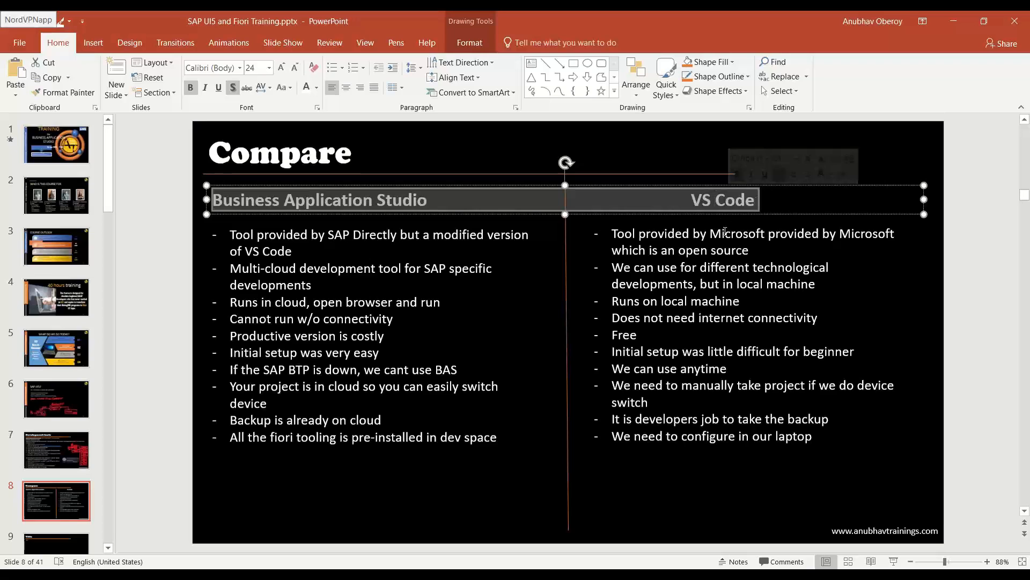
double_click(722, 199)
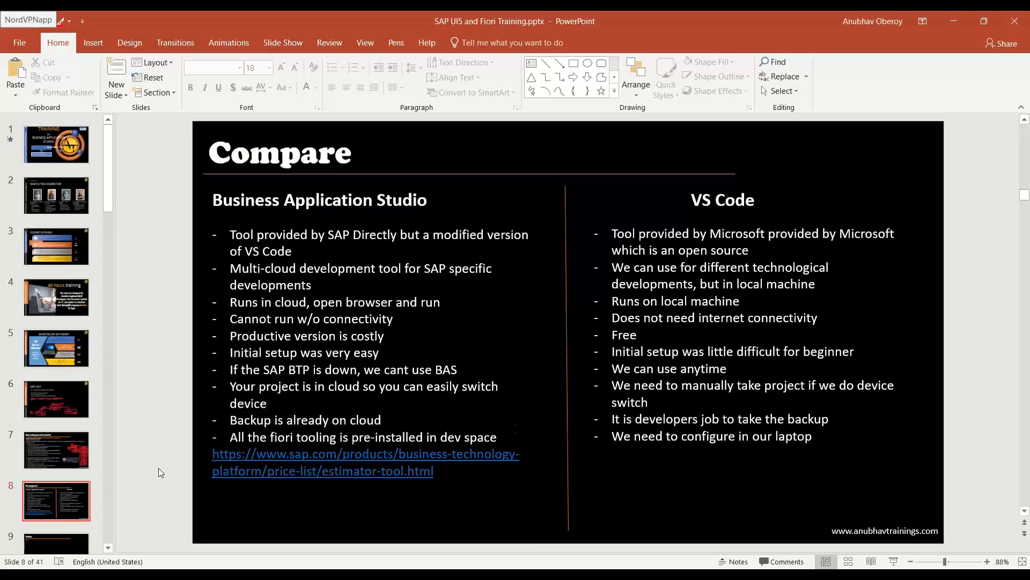
left_click(57, 450)
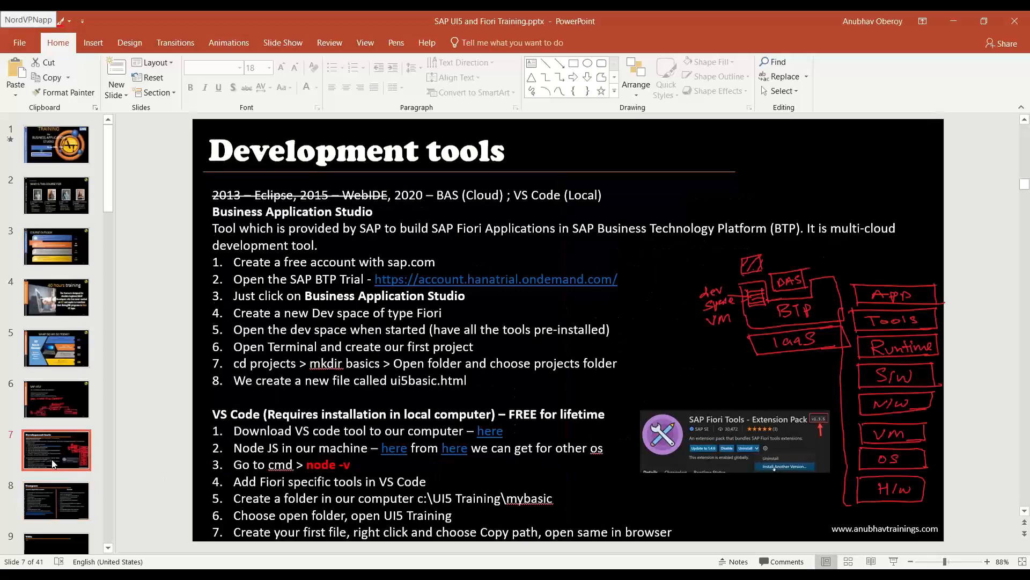
left_click(56, 501)
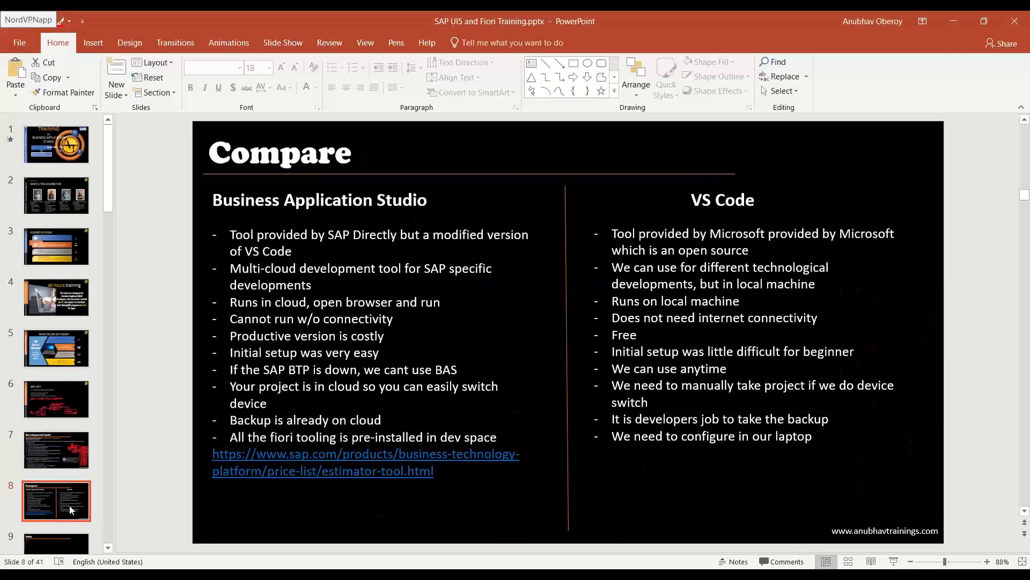